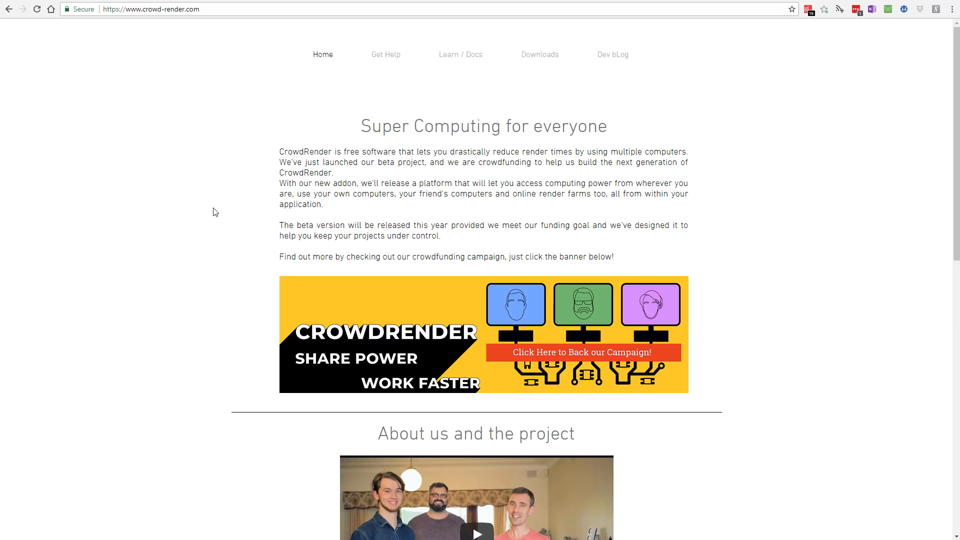
mouse_move(145, 19)
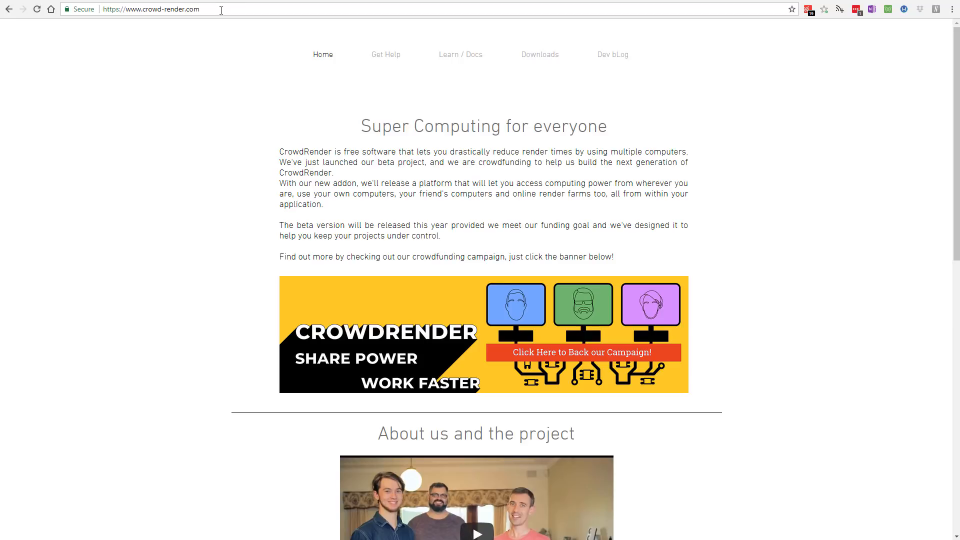
mouse_move(385, 54)
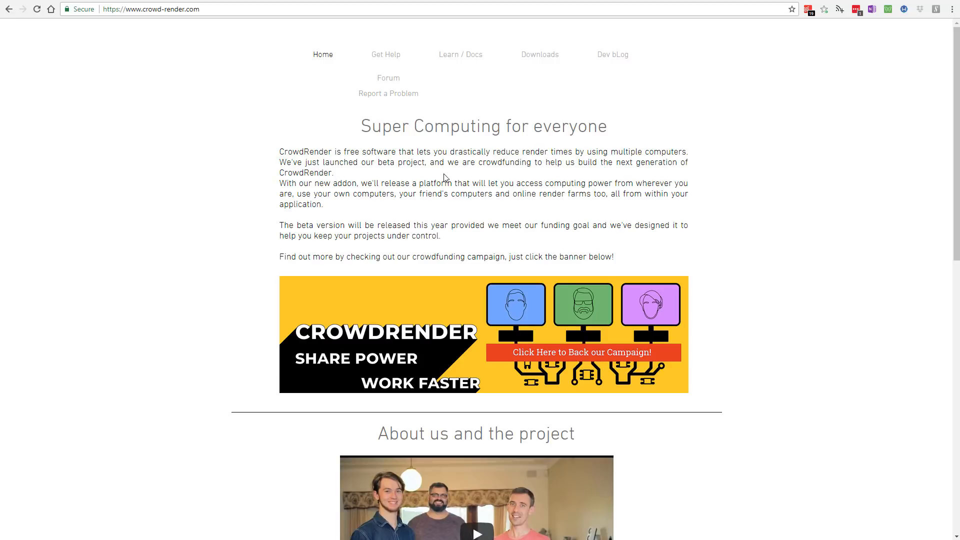
Enable the Render: CrowdRender add-on found via 'cro' and close User Preferences.
scroll(down, 3)
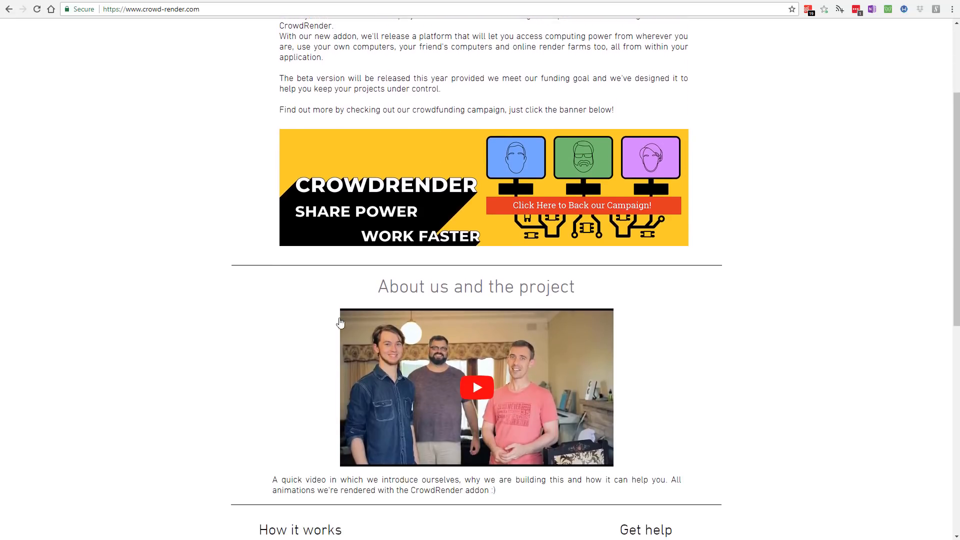
scroll(down, 3)
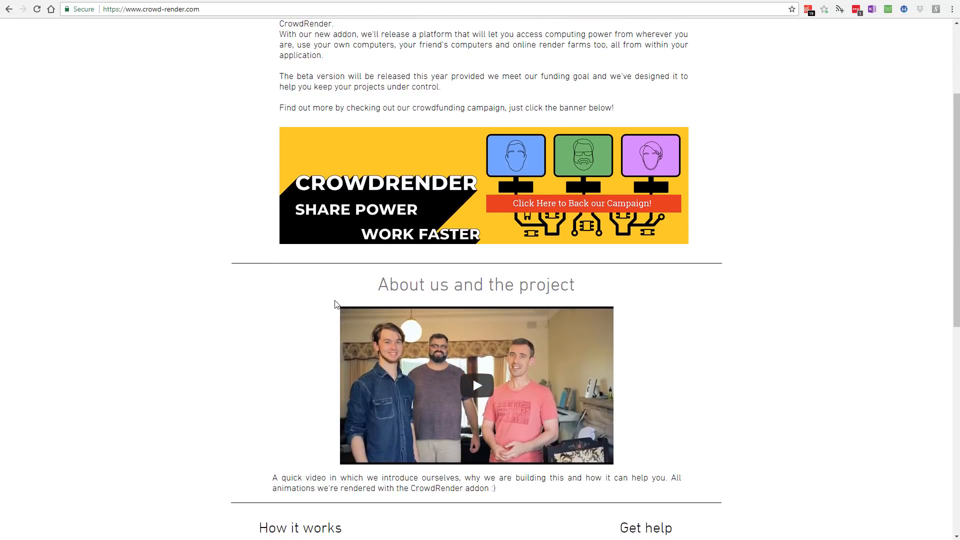
mouse_move(309, 442)
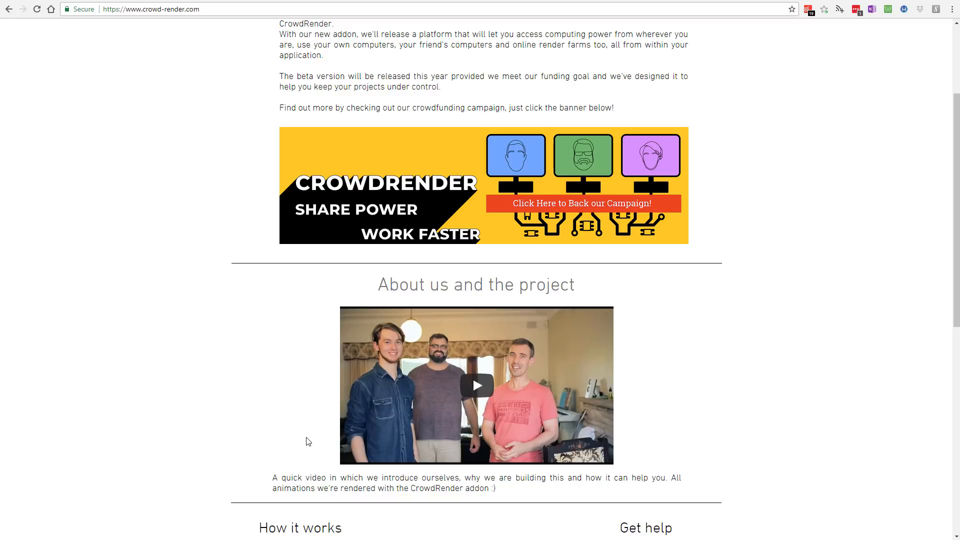
mouse_move(707, 350)
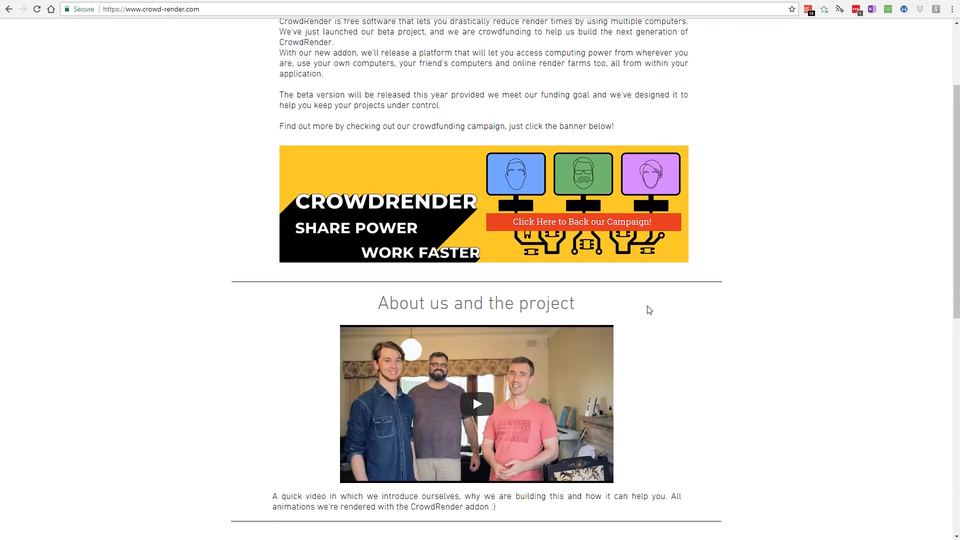
scroll(up, 3)
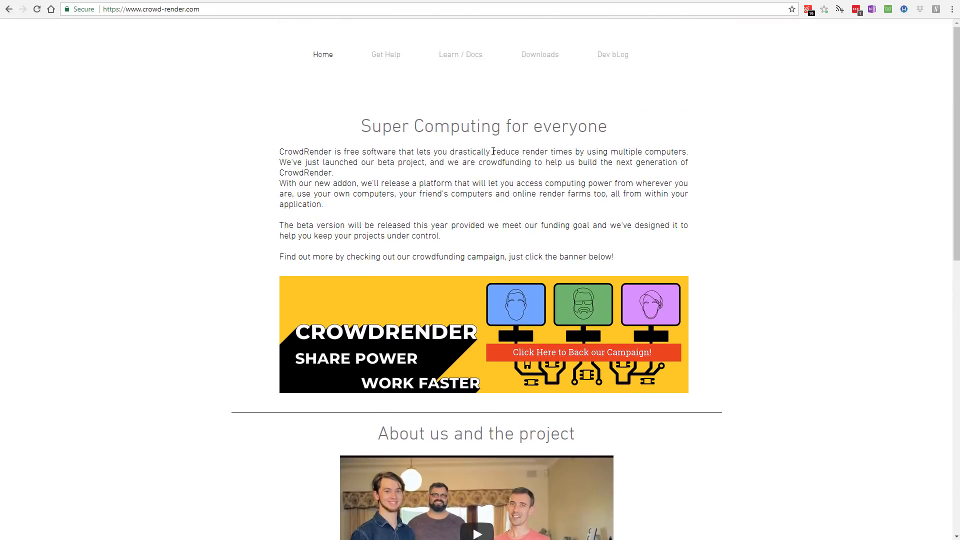
mouse_move(460, 54)
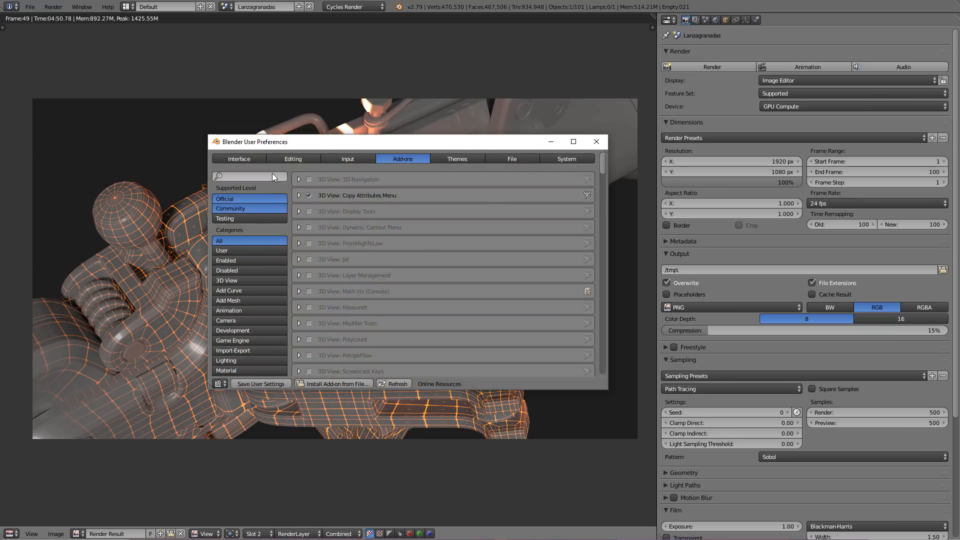
text(crow)
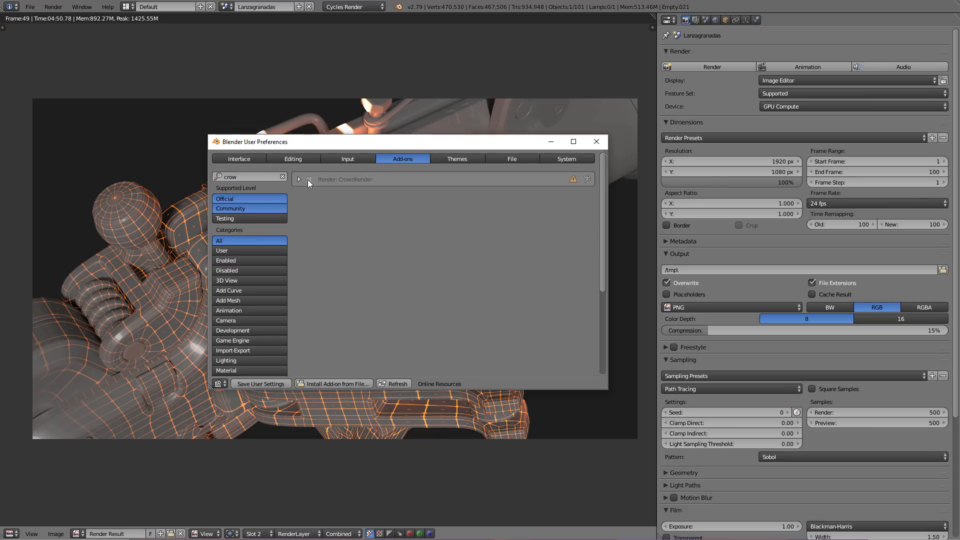
click(306, 179)
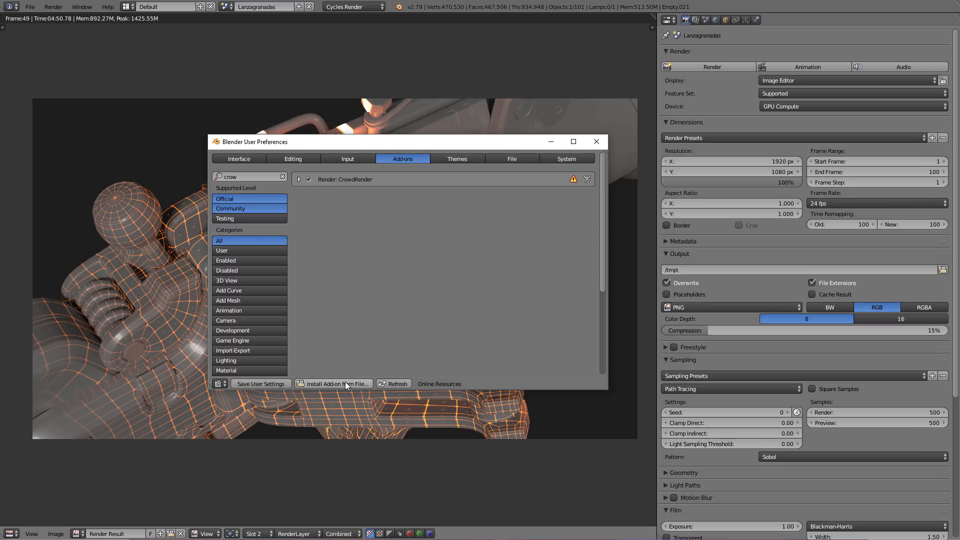
mouse_move(334, 383)
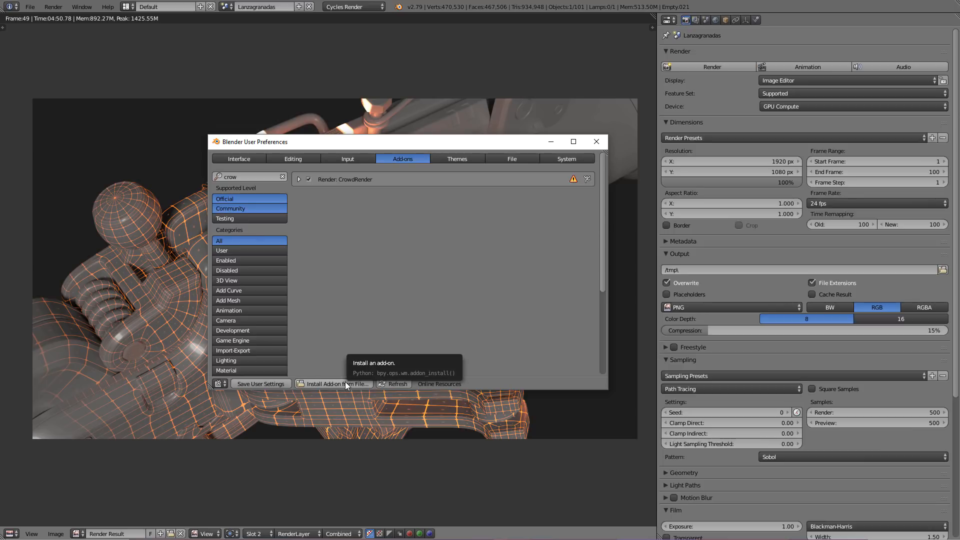
mouse_move(387, 271)
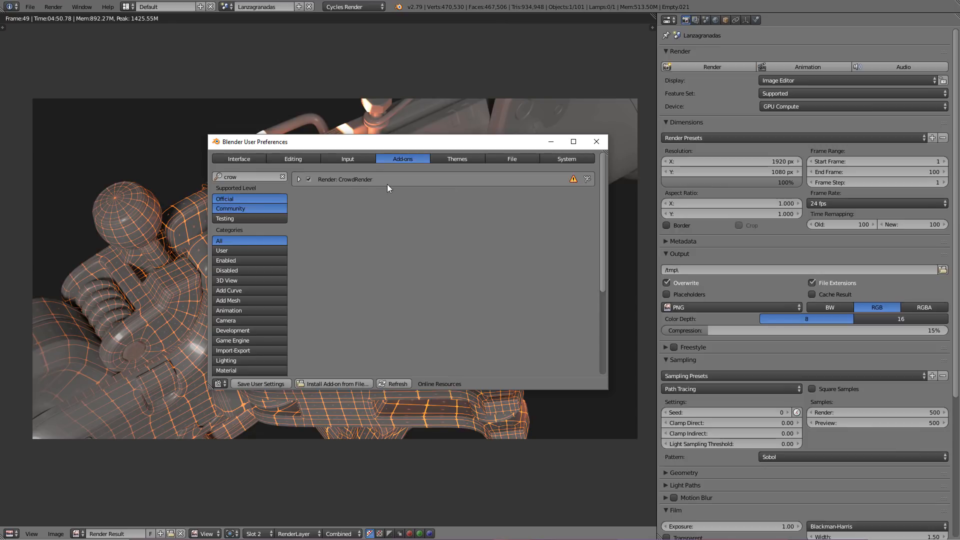
mouse_move(418, 190)
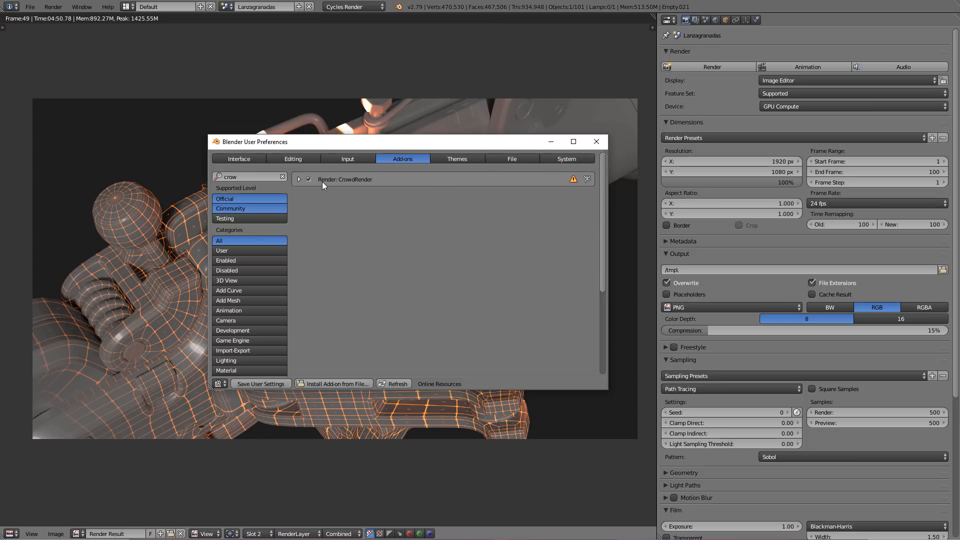
click(595, 142)
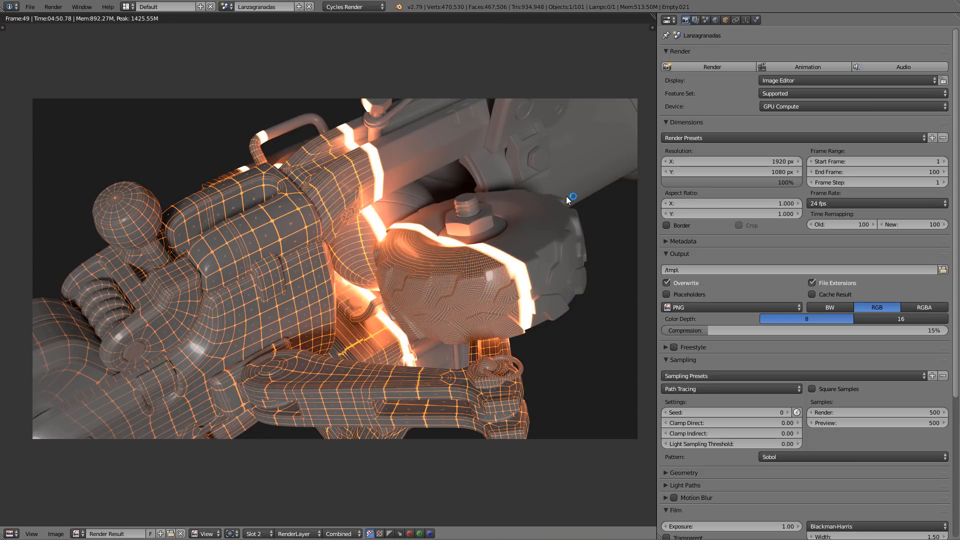
mouse_move(377, 143)
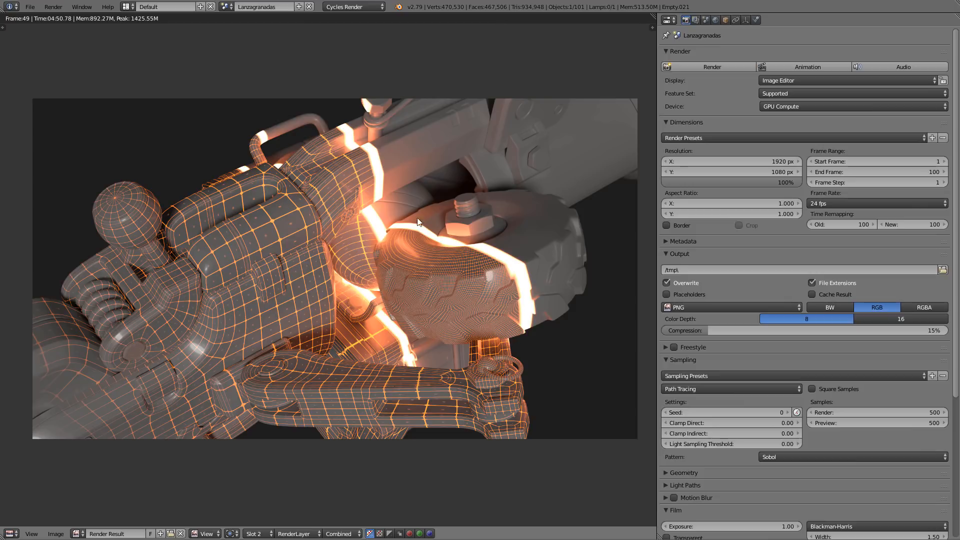
mouse_move(346, 186)
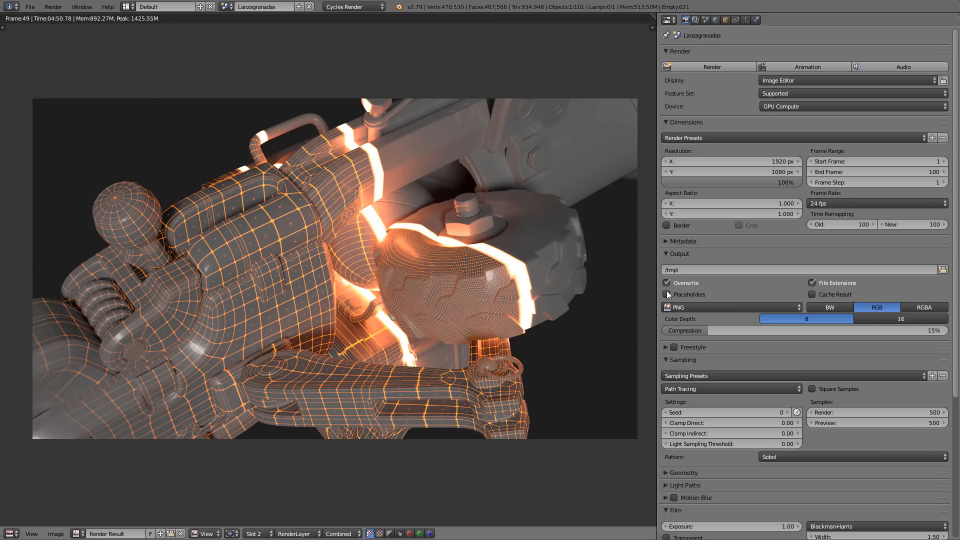
Scroll the Render properties down to the expanded Crowdrender panel.
scroll(down, 3)
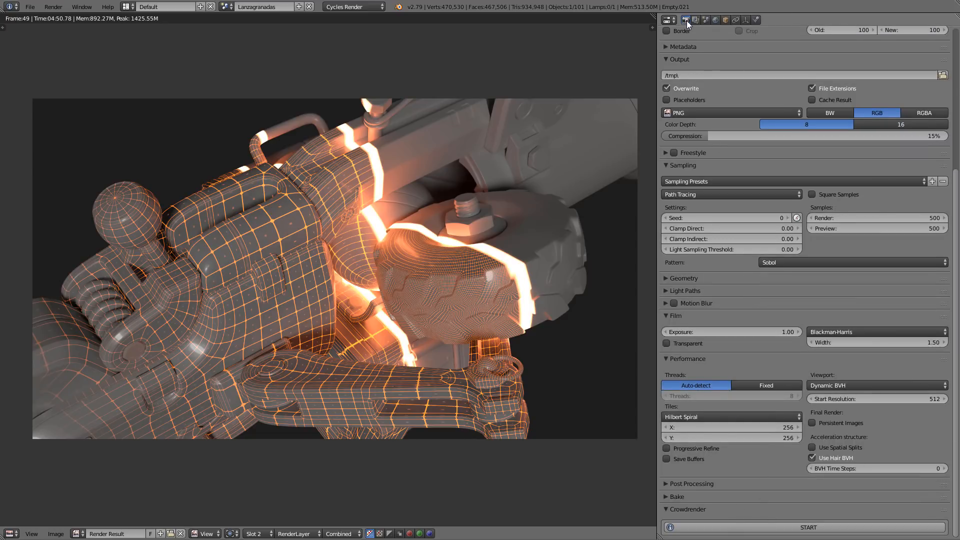
mouse_move(745, 521)
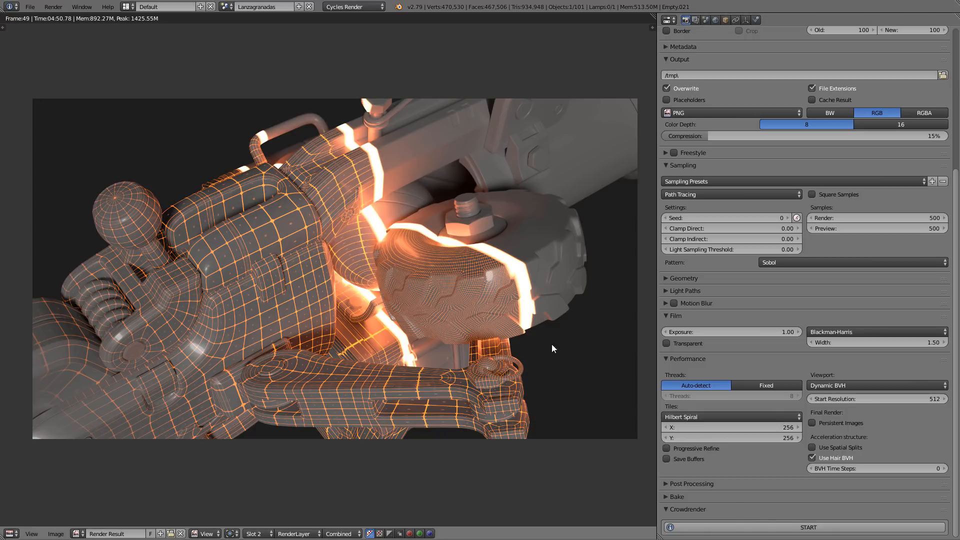
mouse_move(756, 515)
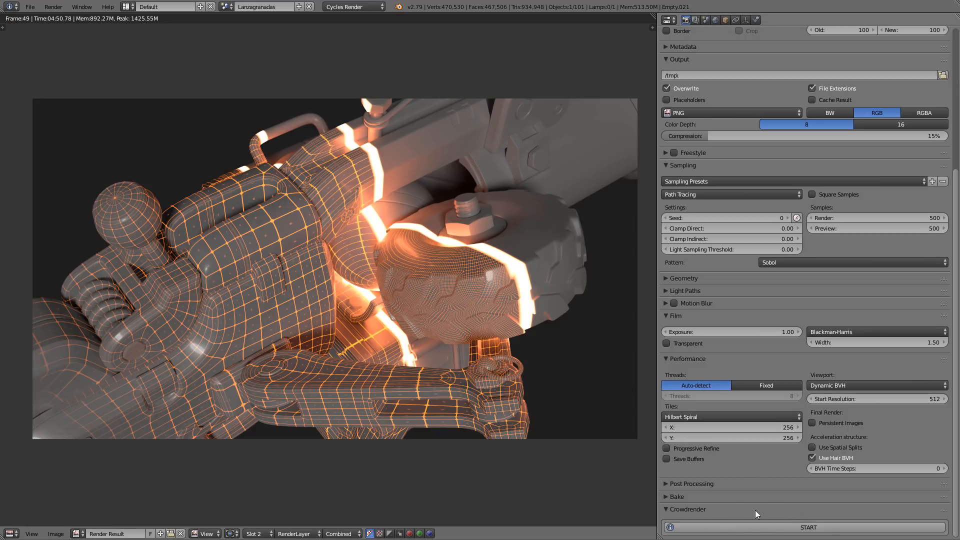
mouse_move(731, 520)
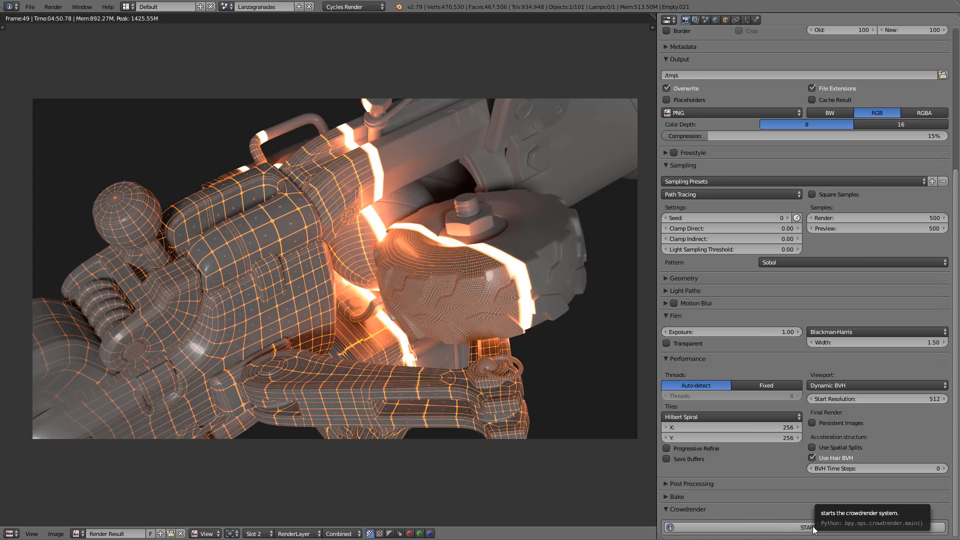
mouse_move(777, 414)
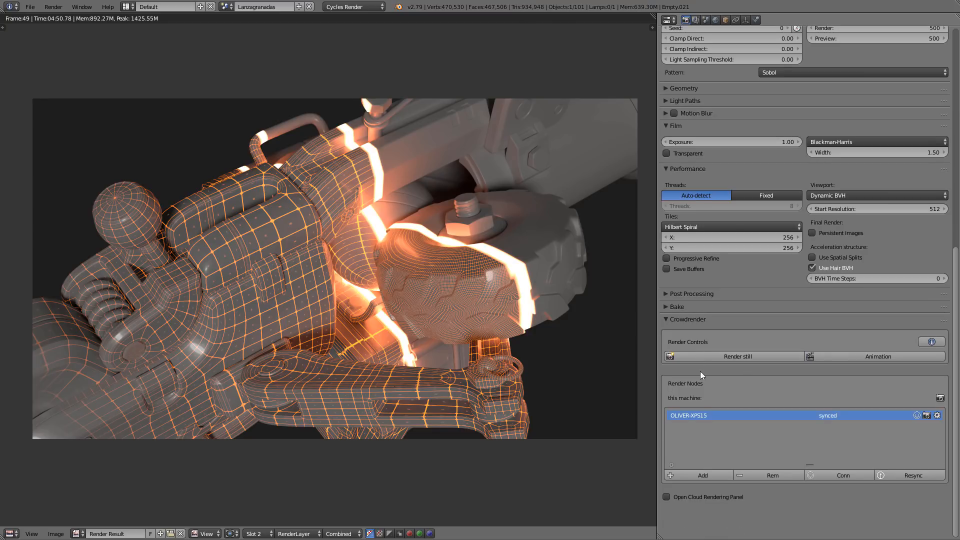
mouse_move(733, 341)
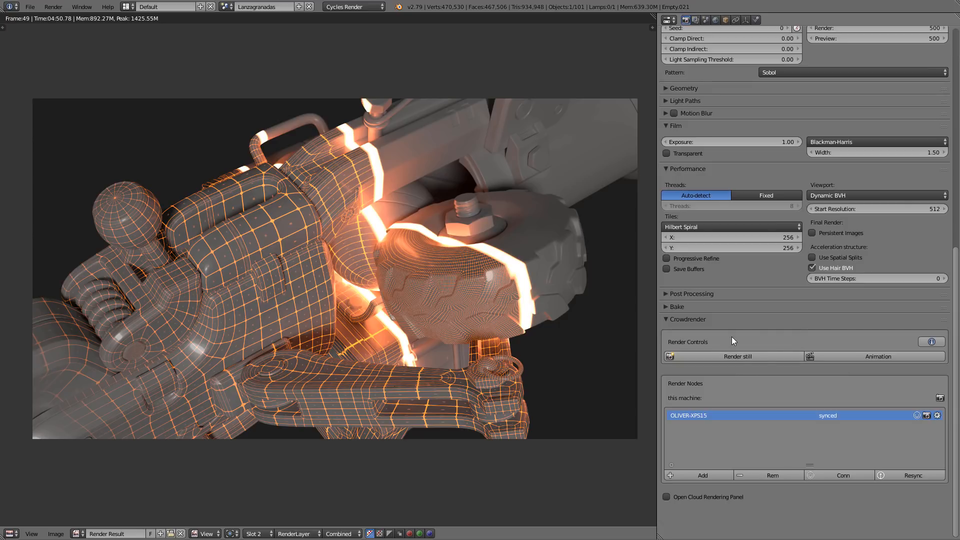
mouse_move(773, 447)
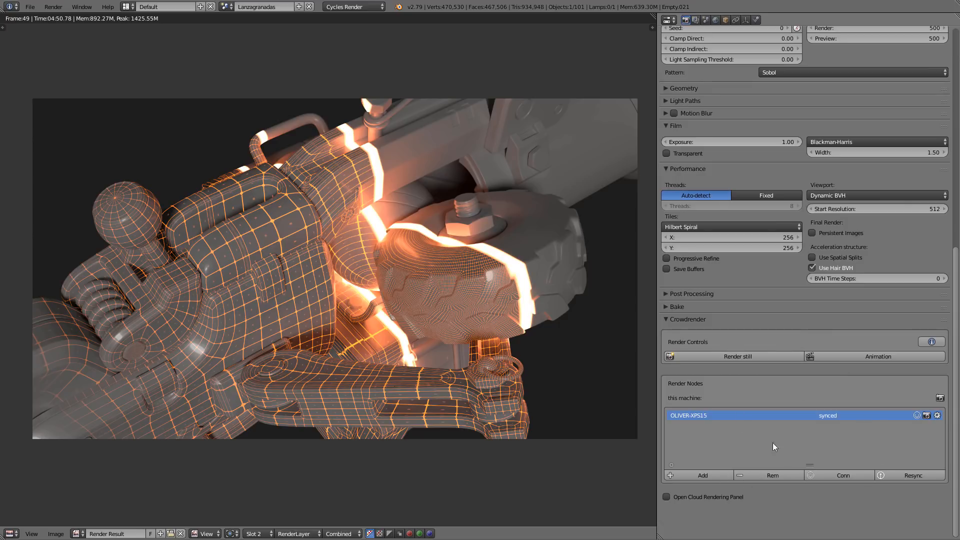
mouse_move(828, 419)
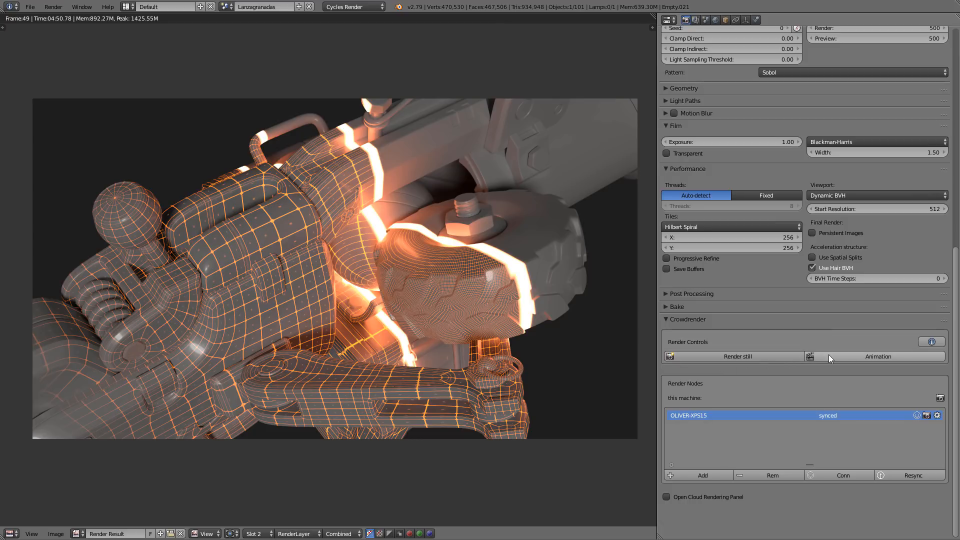
mouse_move(876, 357)
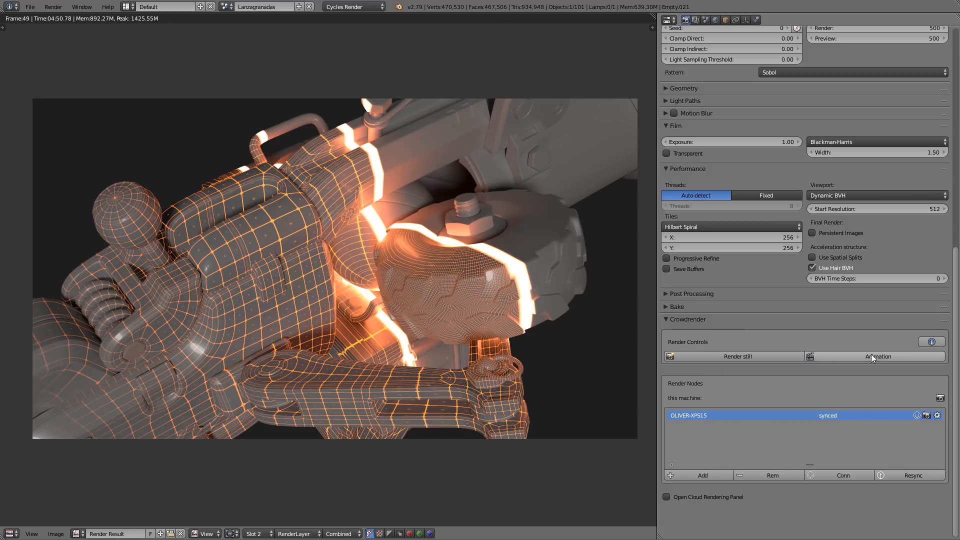
mouse_move(876, 356)
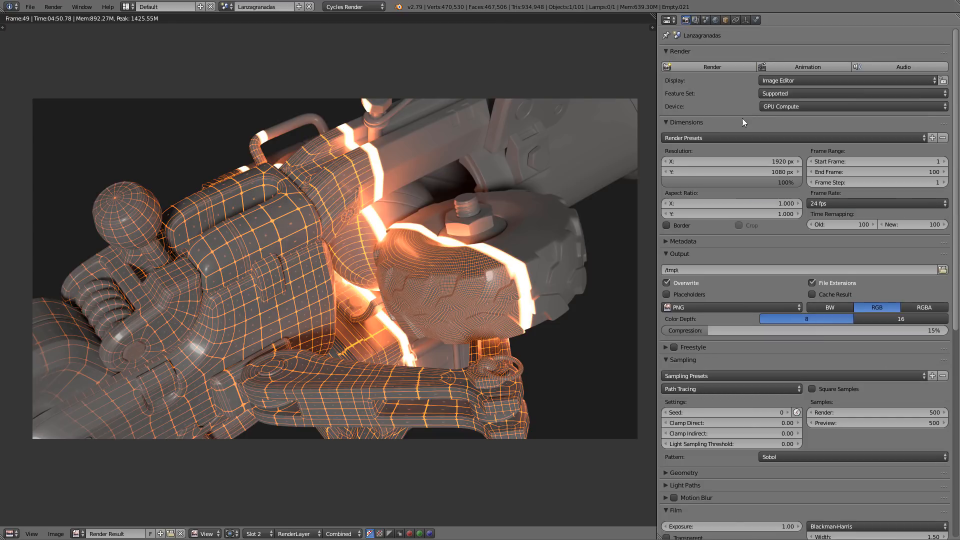
mouse_move(740, 68)
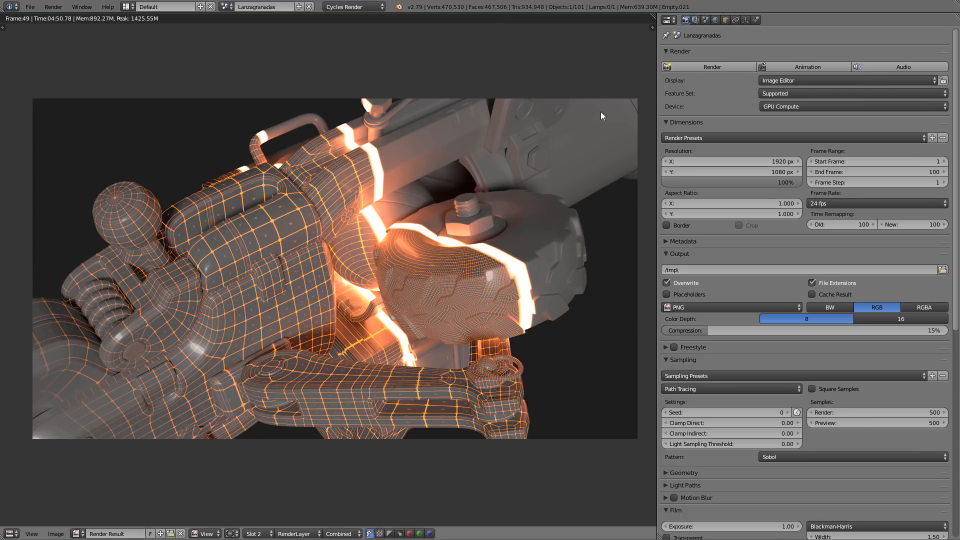
Scroll to the Crowdrender panel showing Render Controls and the Render Nodes list.
scroll(down, 3)
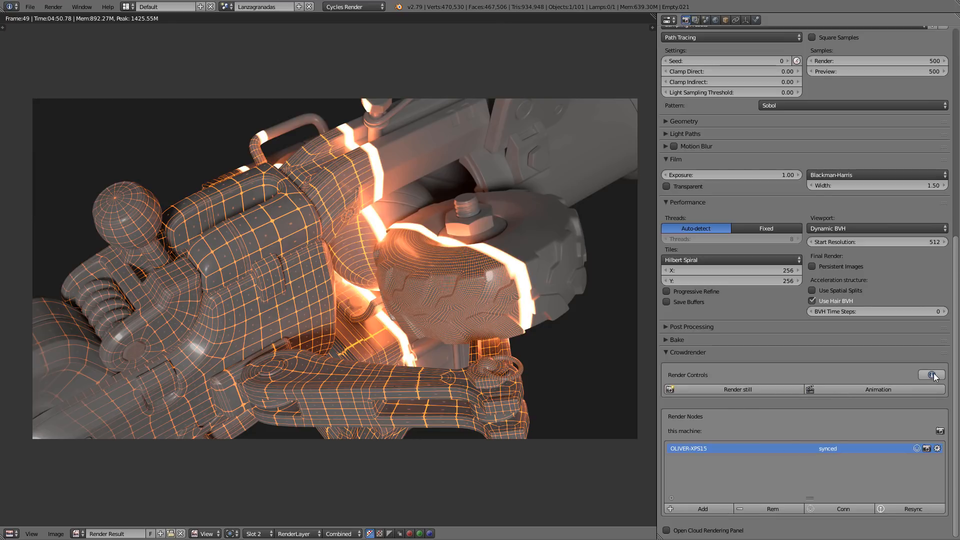
mouse_move(931, 374)
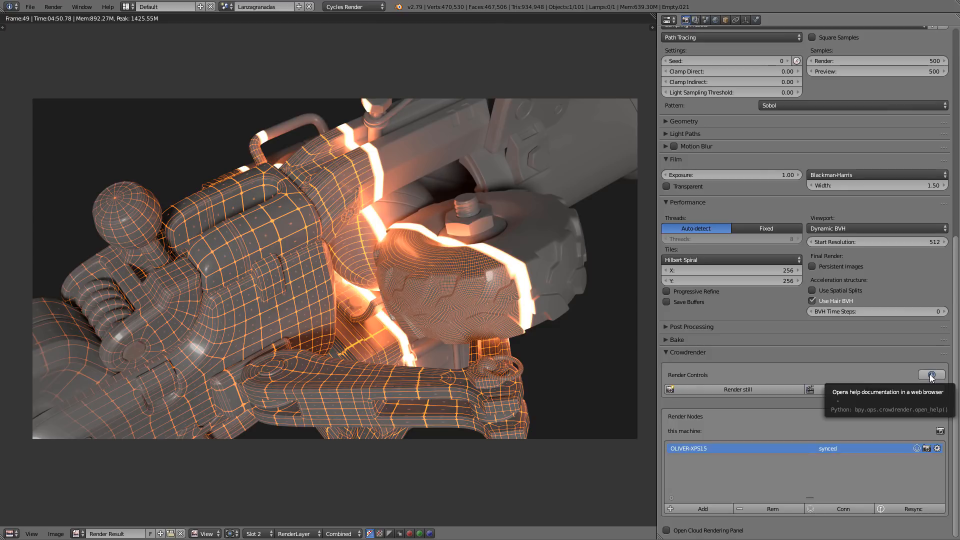
mouse_move(932, 381)
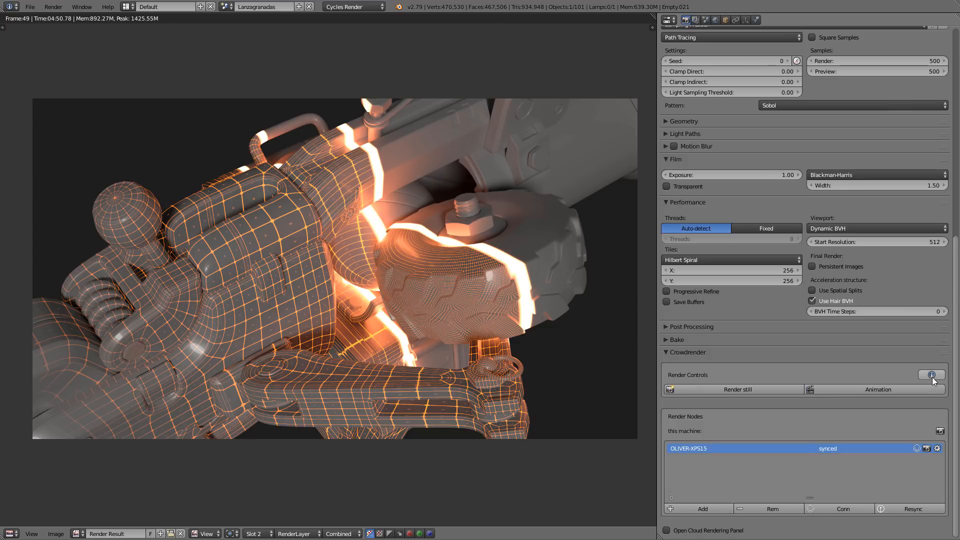
mouse_move(930, 374)
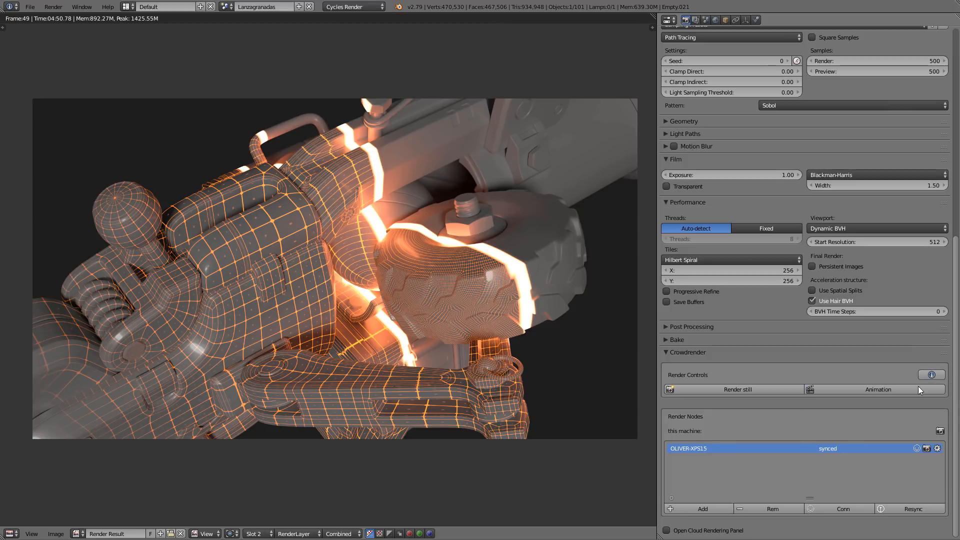
mouse_move(773, 385)
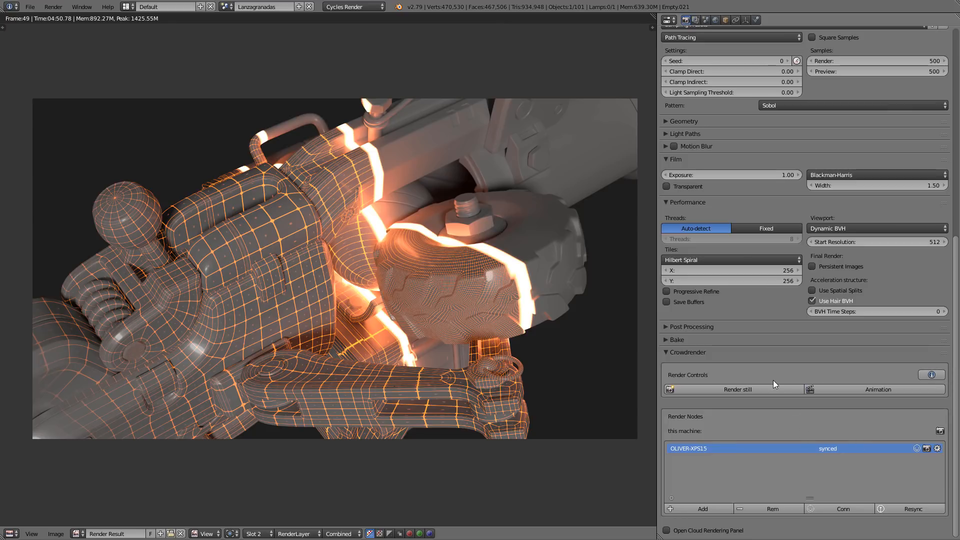
mouse_move(708, 414)
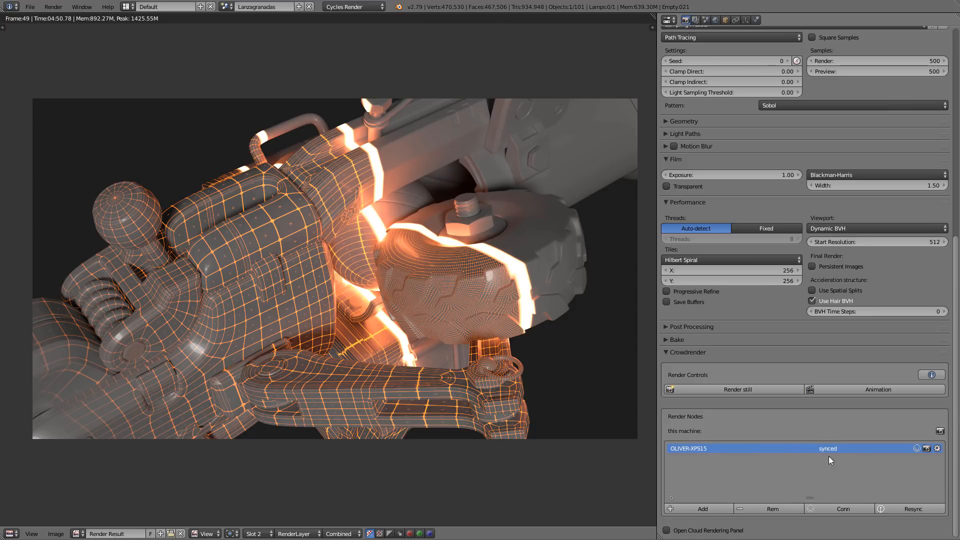
mouse_move(823, 456)
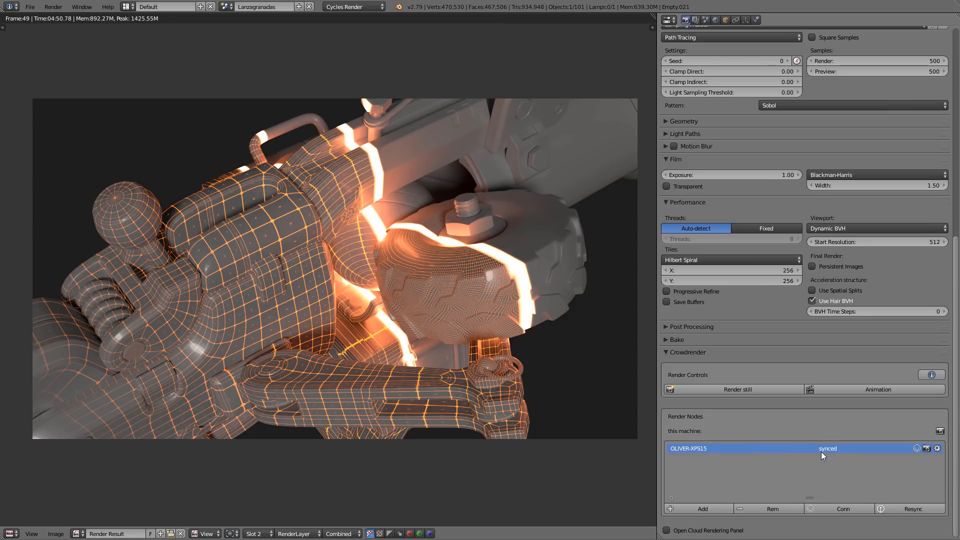
mouse_move(841, 458)
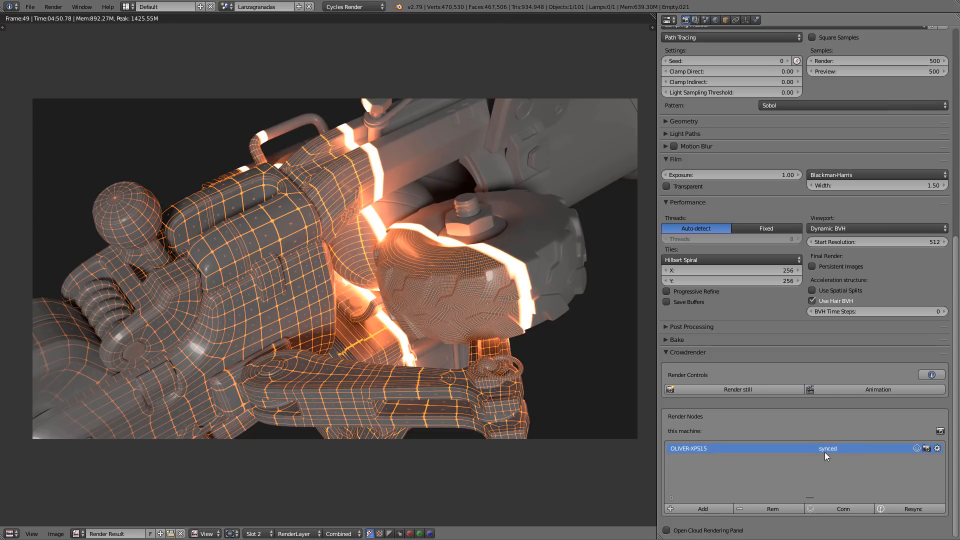
mouse_move(827, 448)
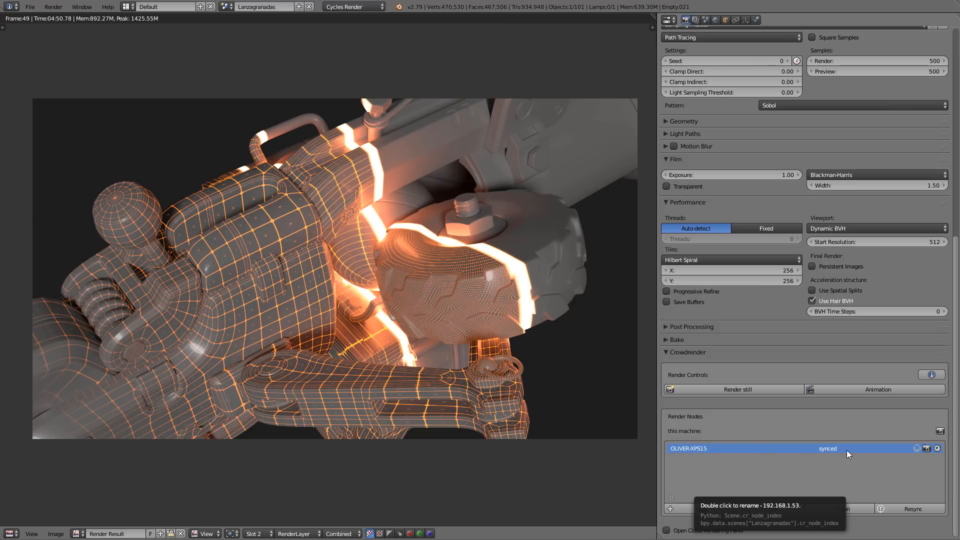
mouse_move(929, 452)
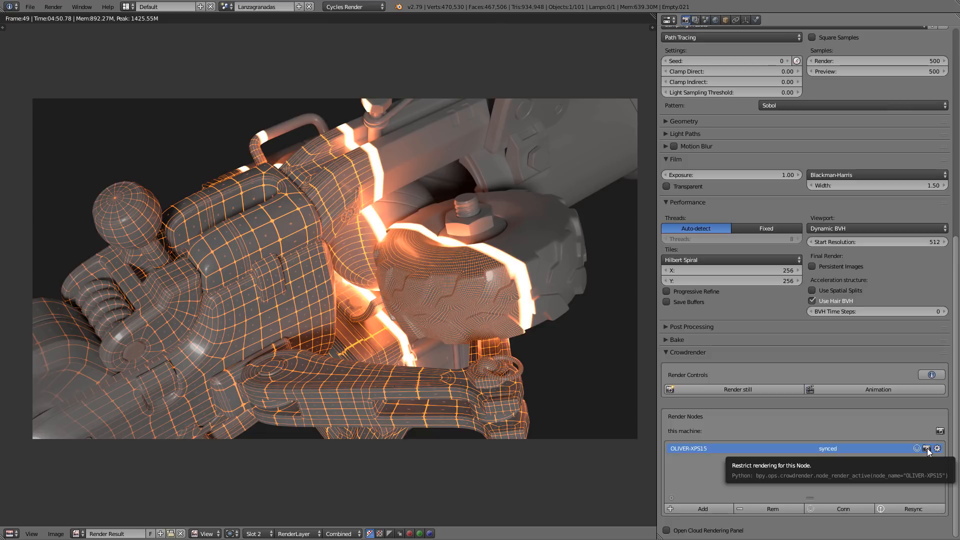
mouse_move(856, 478)
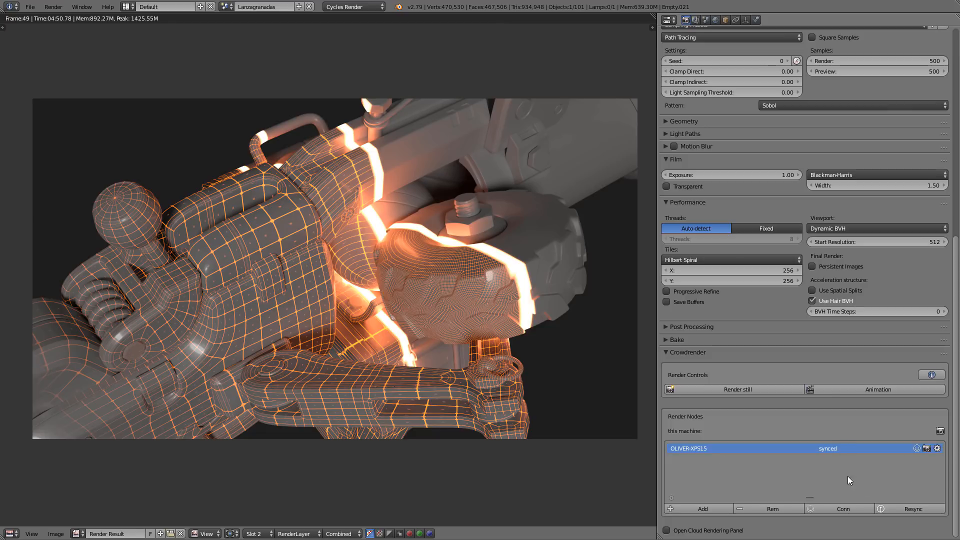
mouse_move(926, 448)
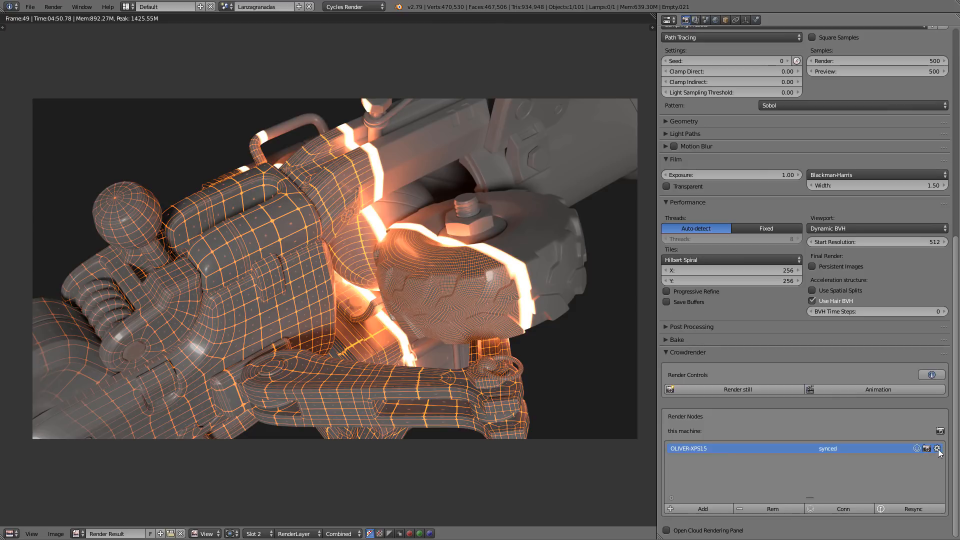
Set the OLIVER-XPS15 node's tile_x and tile_y to 128 and confirm.
click(936, 448)
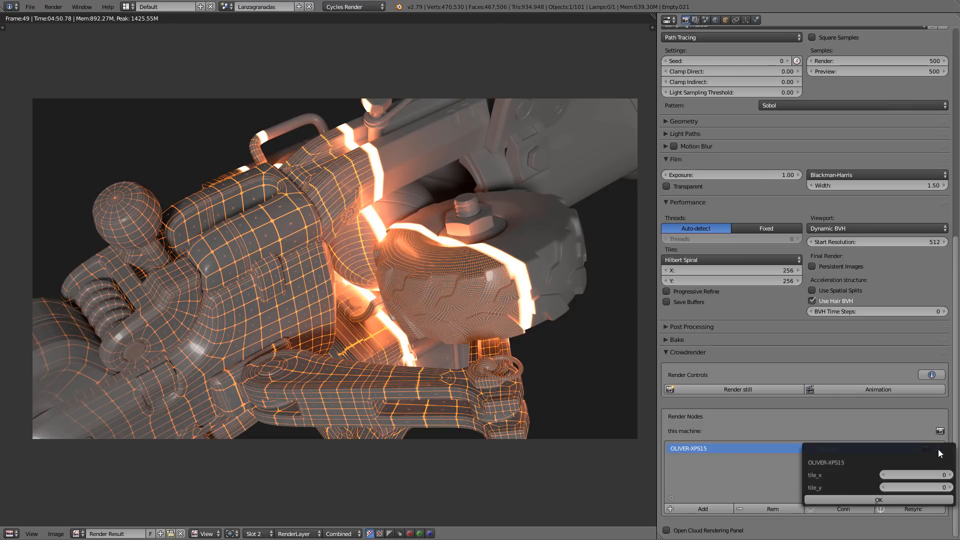
mouse_move(921, 475)
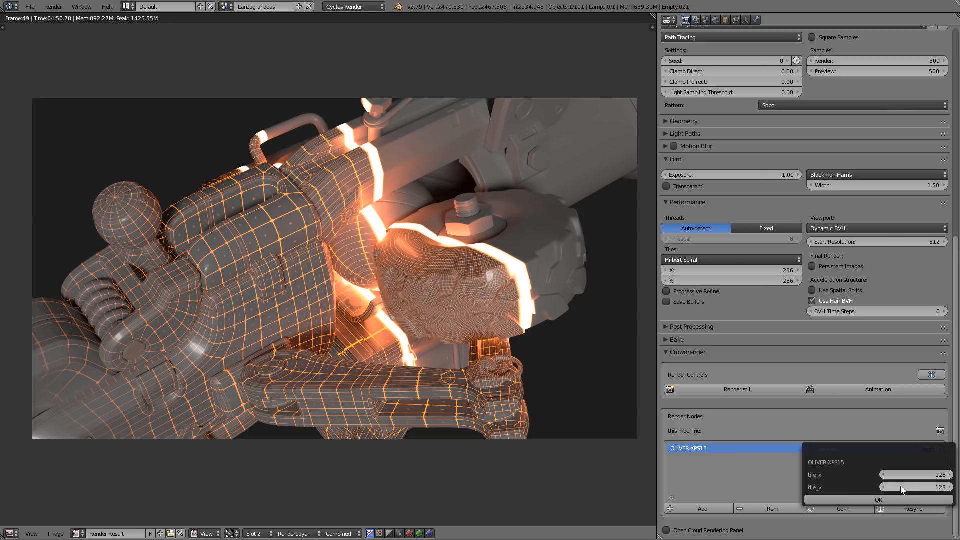
click(878, 500)
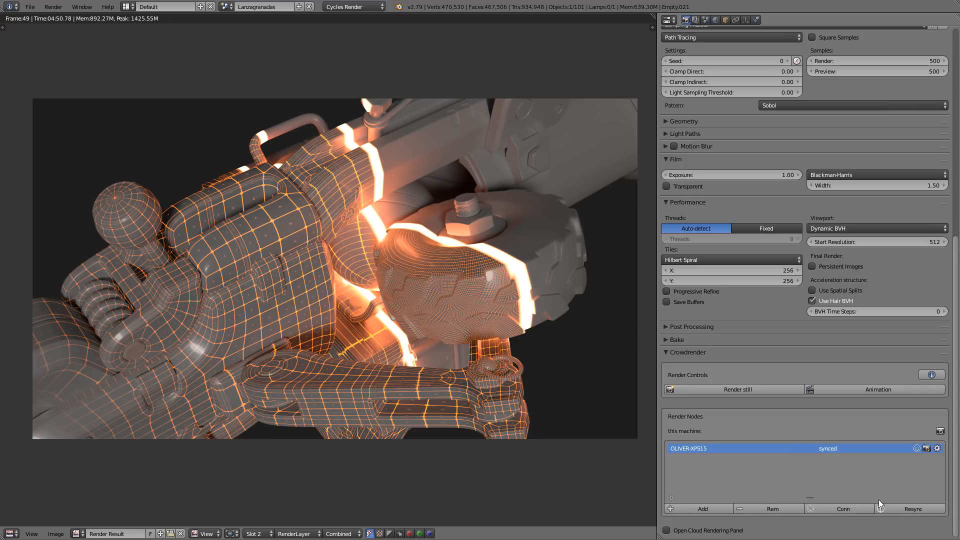
mouse_move(738, 459)
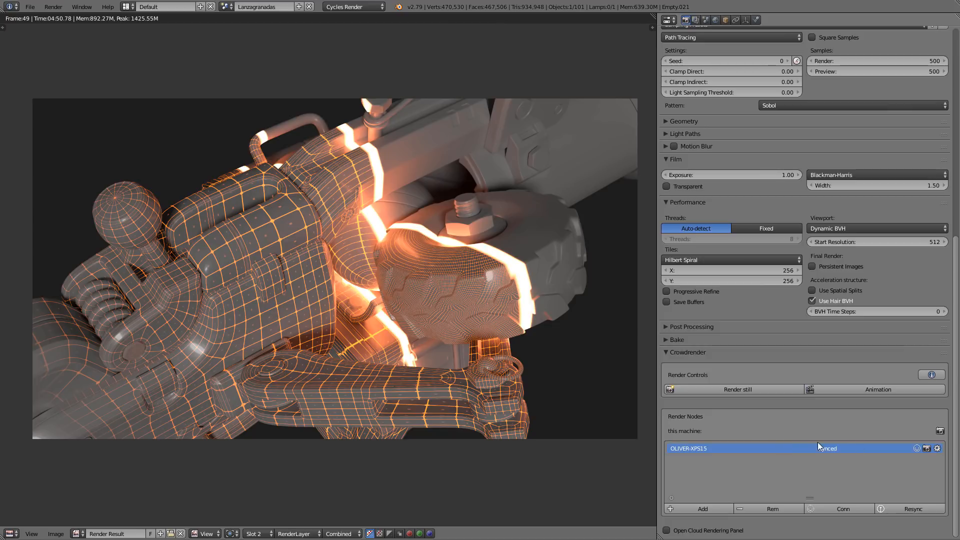
mouse_move(827, 447)
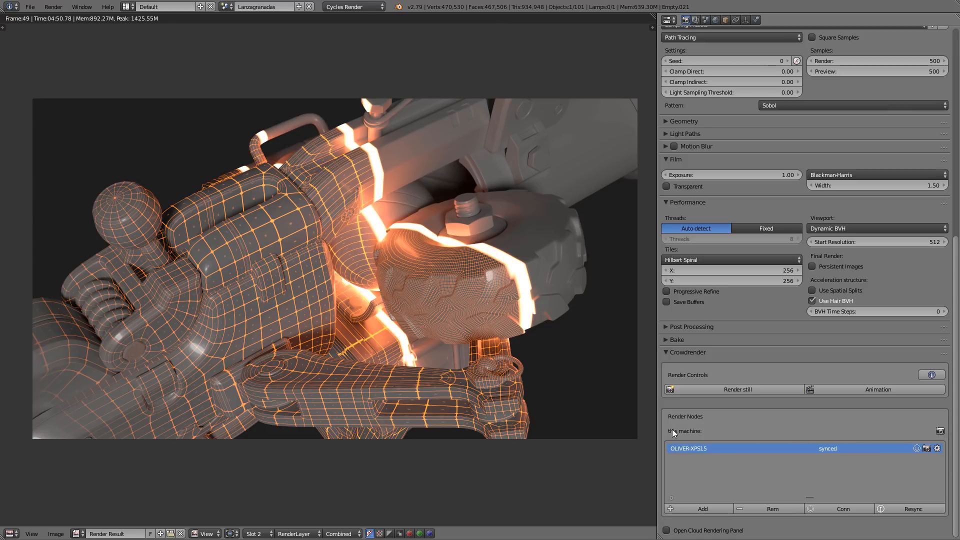
mouse_move(923, 437)
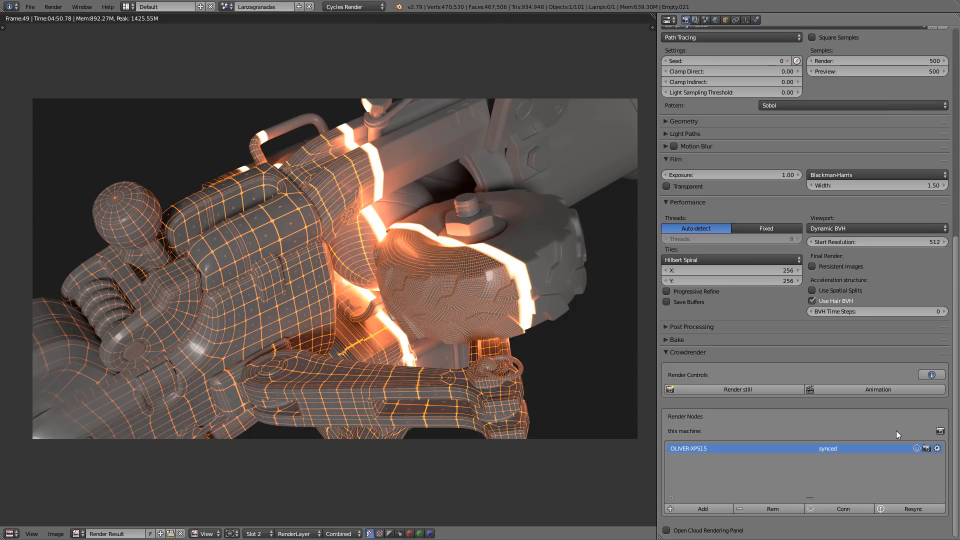
mouse_move(894, 448)
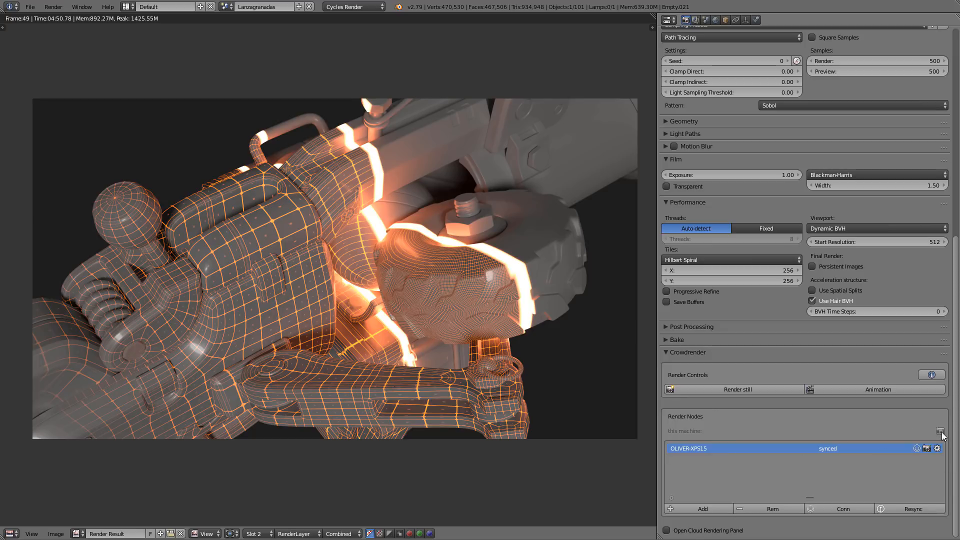
mouse_move(936, 447)
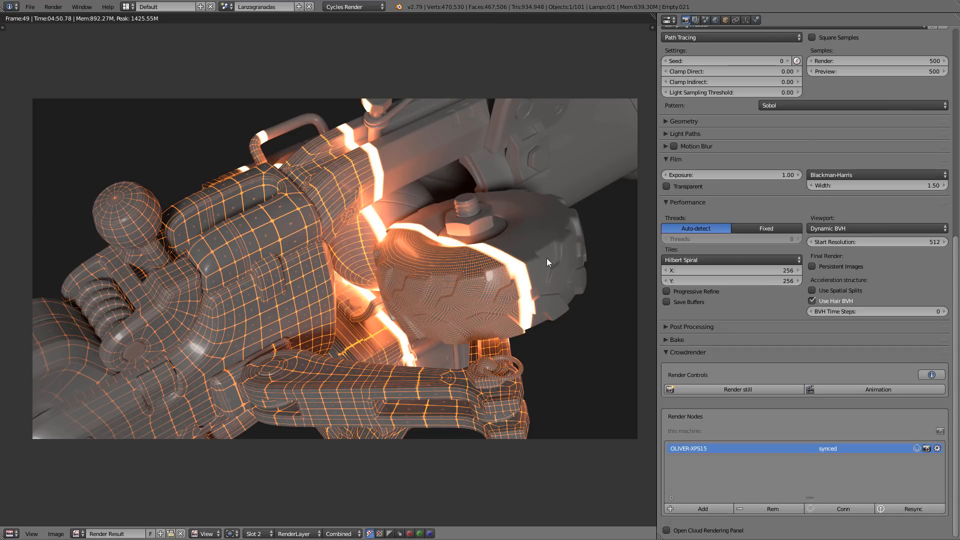
mouse_move(344, 280)
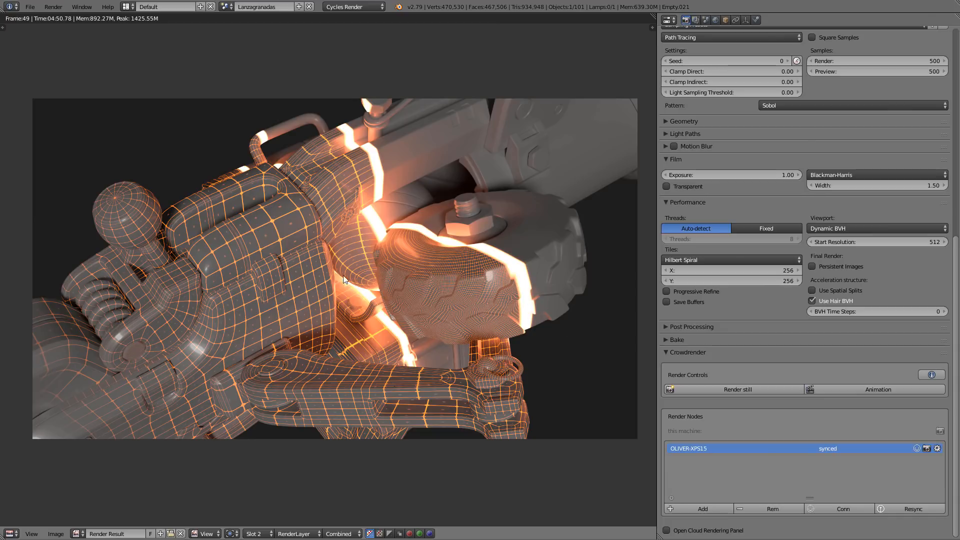
mouse_move(598, 297)
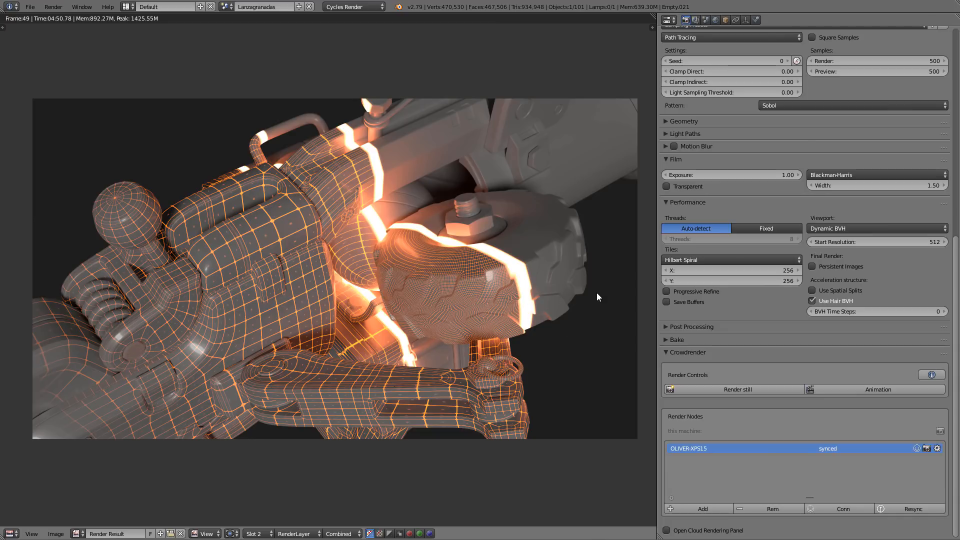
mouse_move(923, 438)
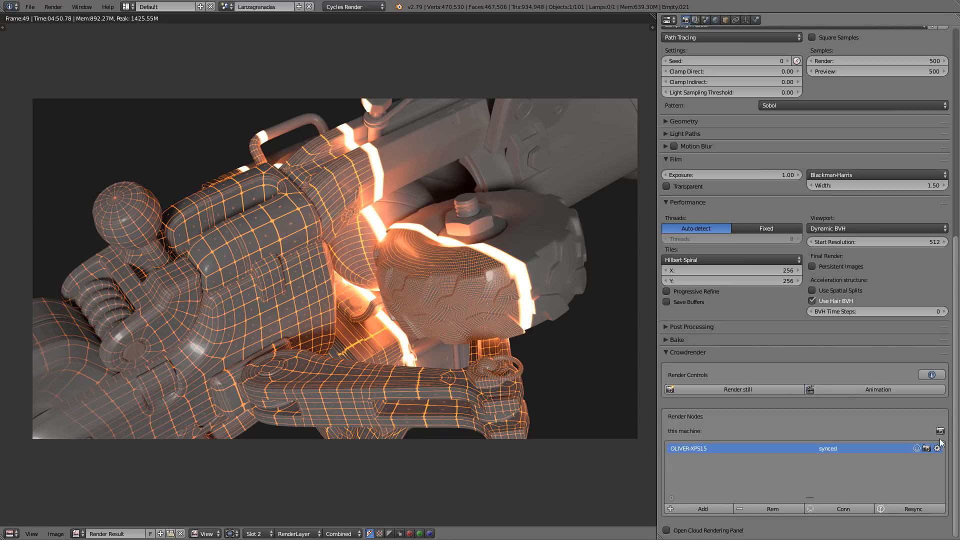
mouse_move(769, 485)
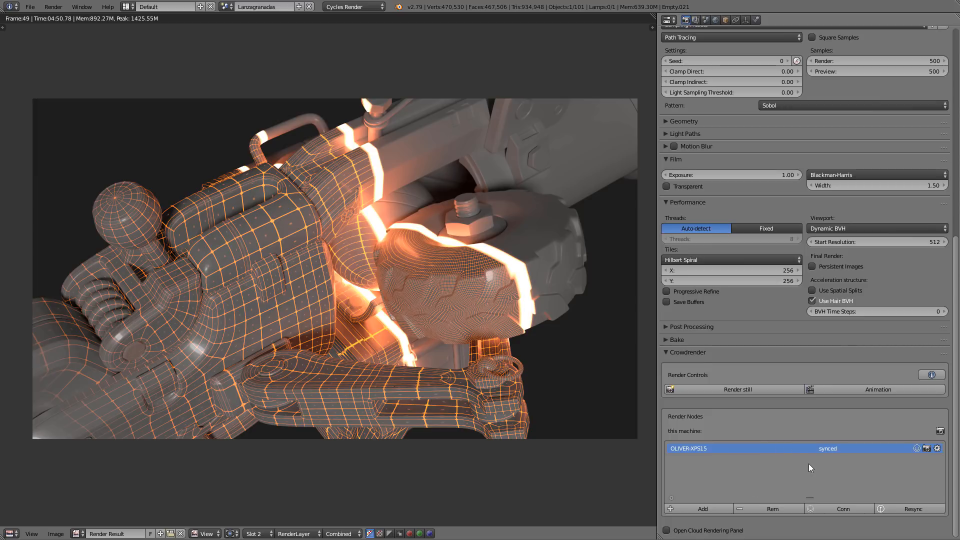
mouse_move(693, 504)
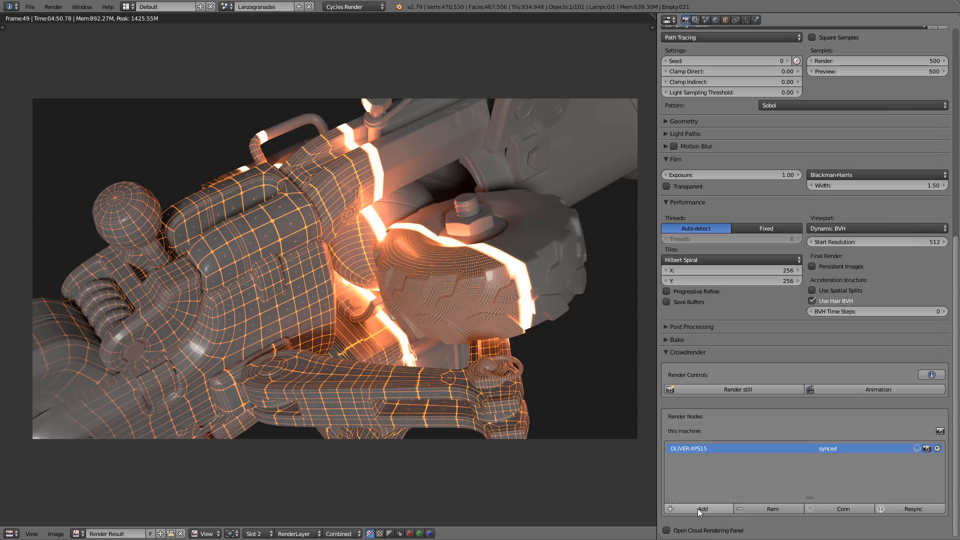
mouse_move(772, 509)
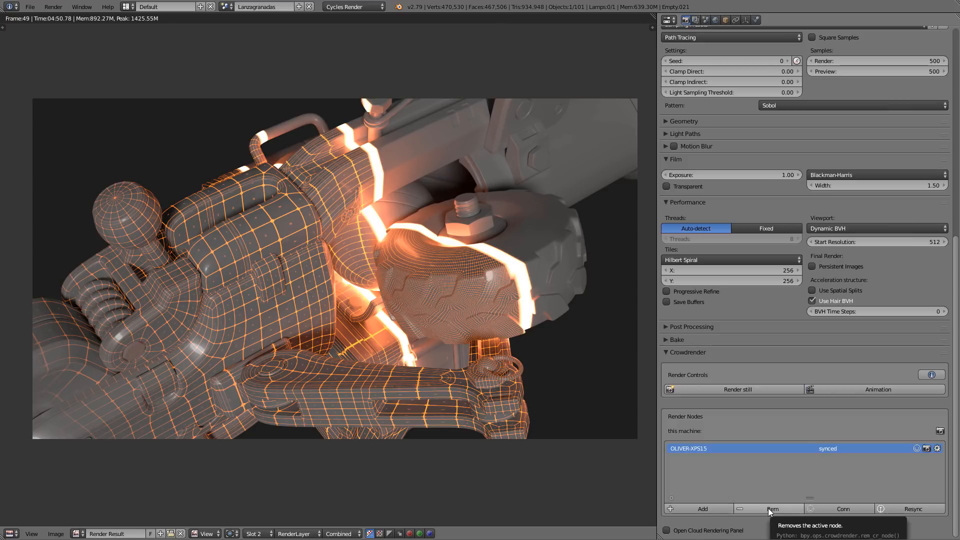
mouse_move(842, 508)
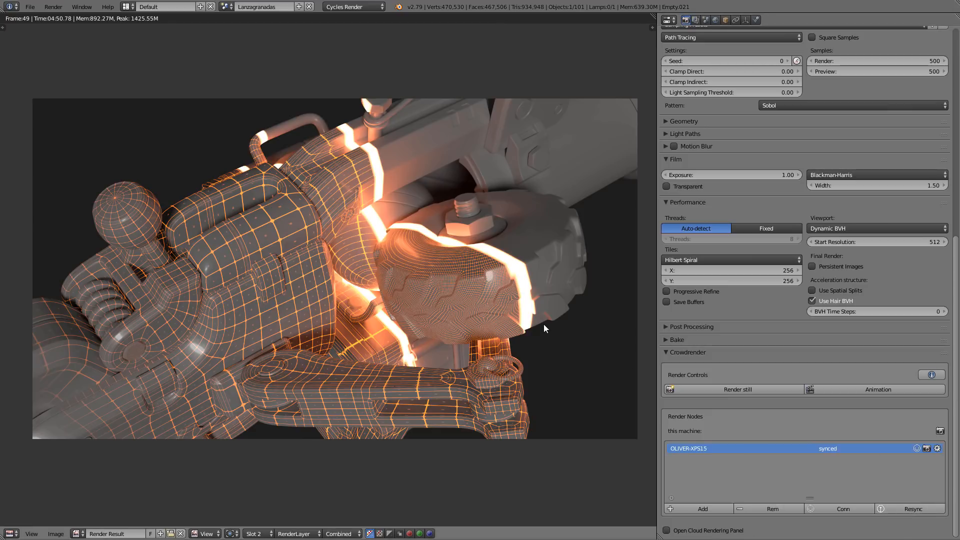
mouse_move(403, 265)
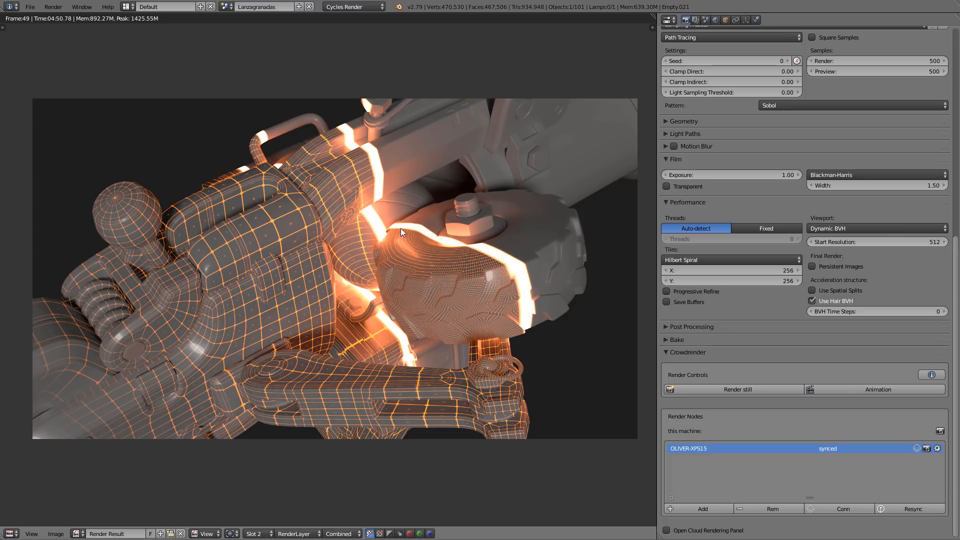
mouse_move(386, 311)
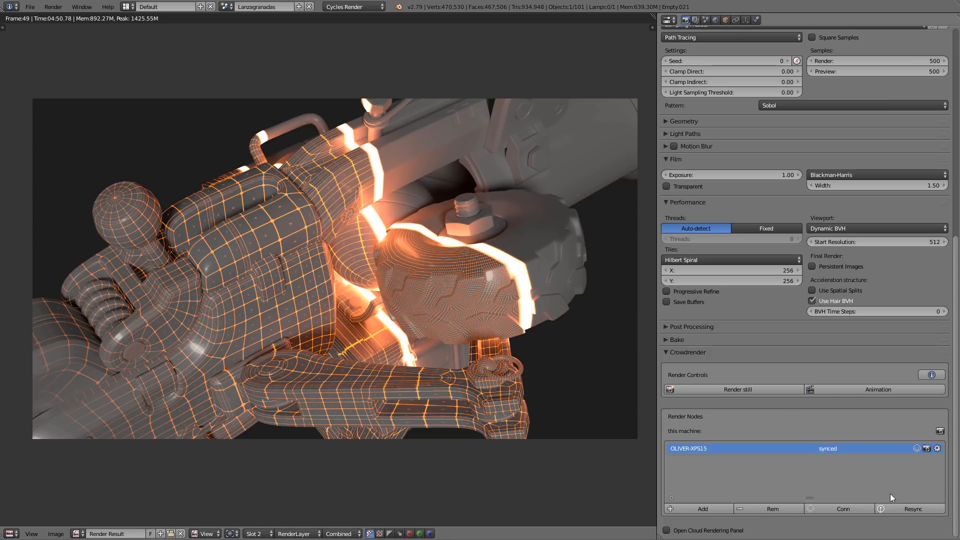
mouse_move(845, 479)
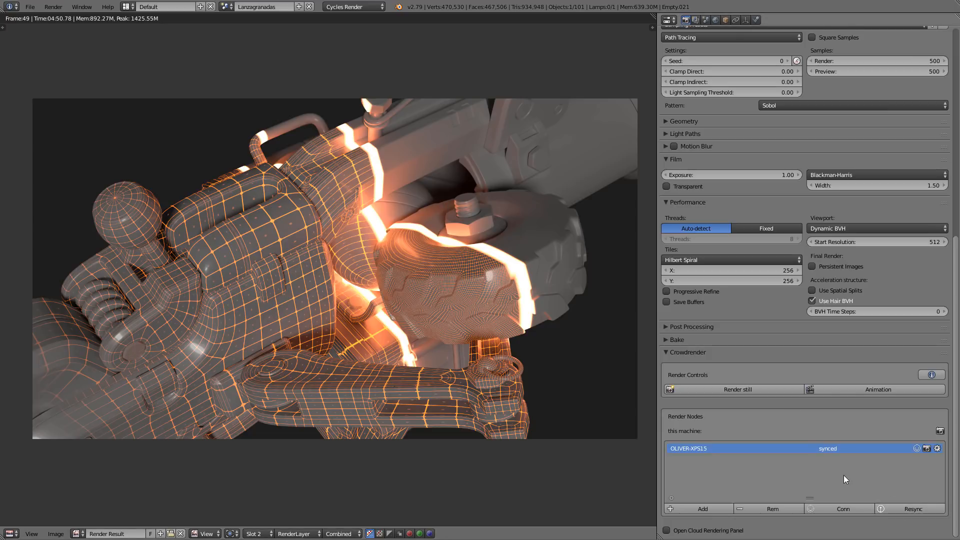
mouse_move(854, 374)
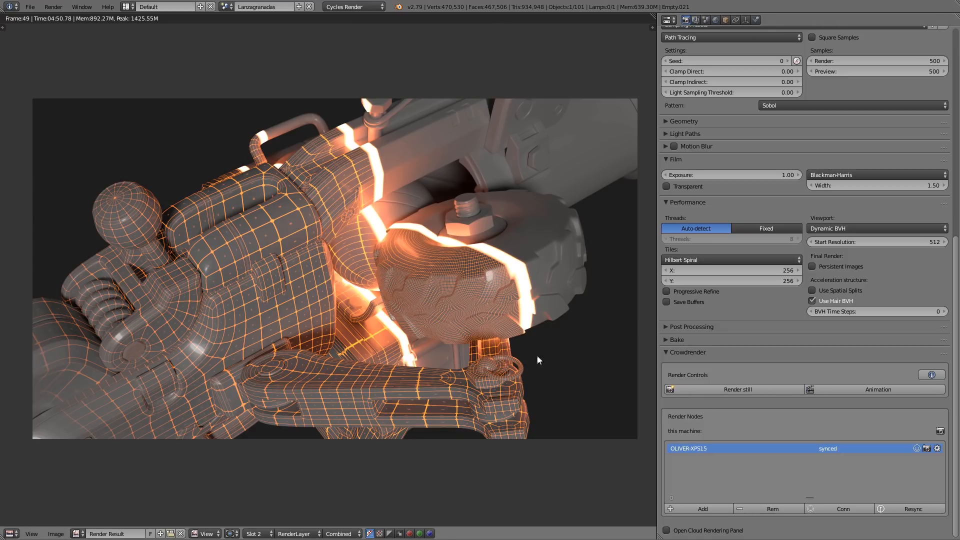
mouse_move(565, 378)
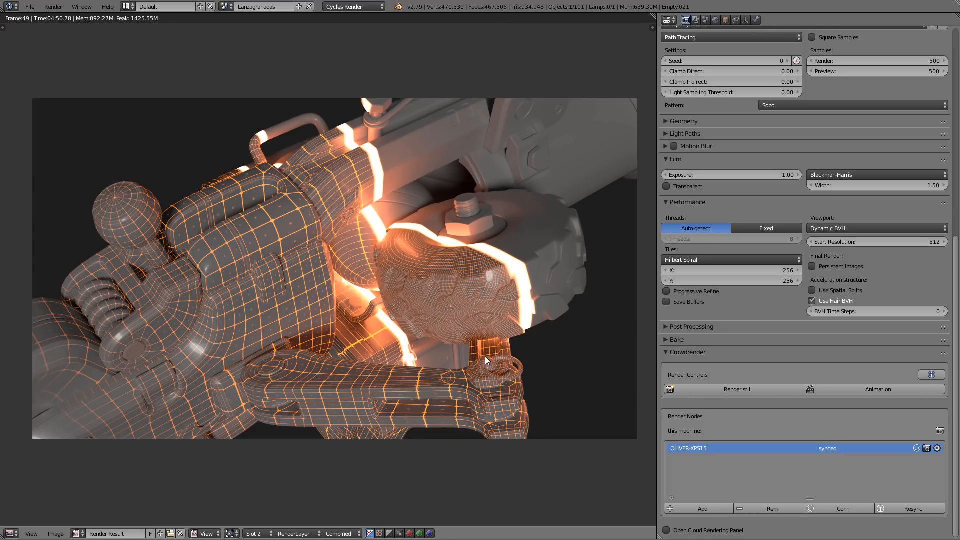
mouse_move(211, 131)
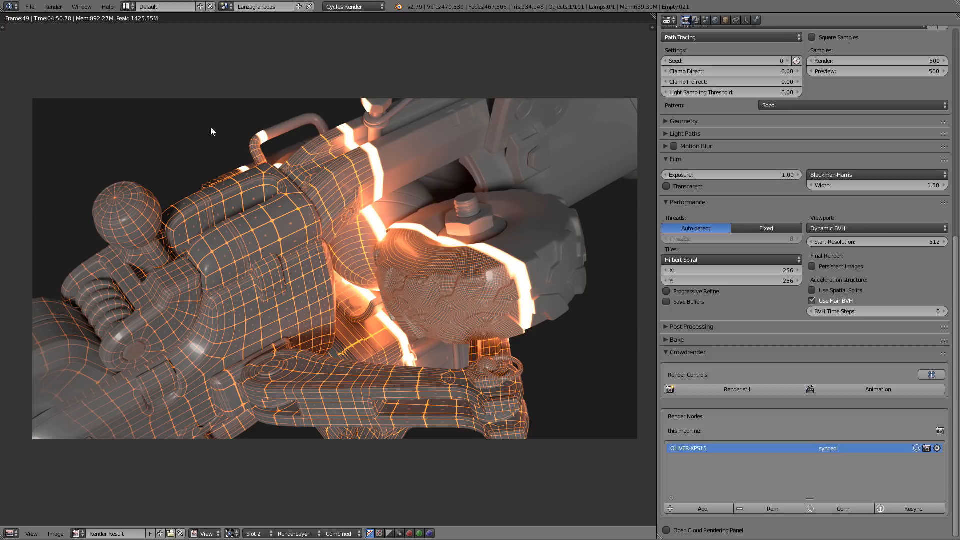
click(30, 6)
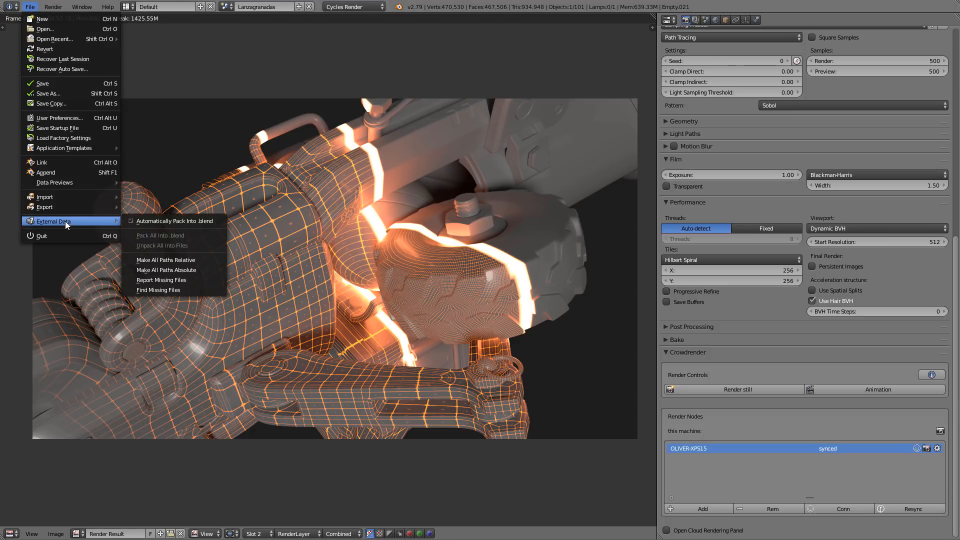
click(523, 249)
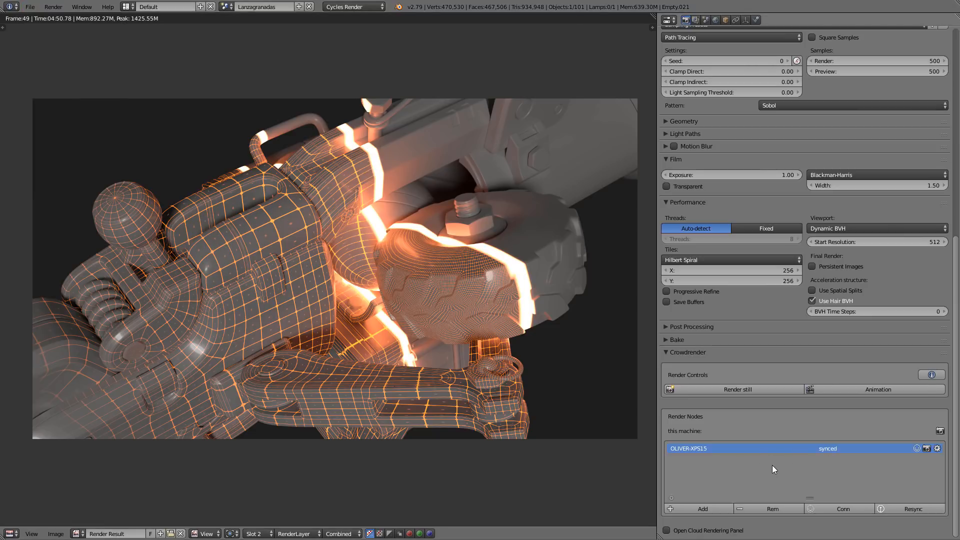
mouse_move(810, 196)
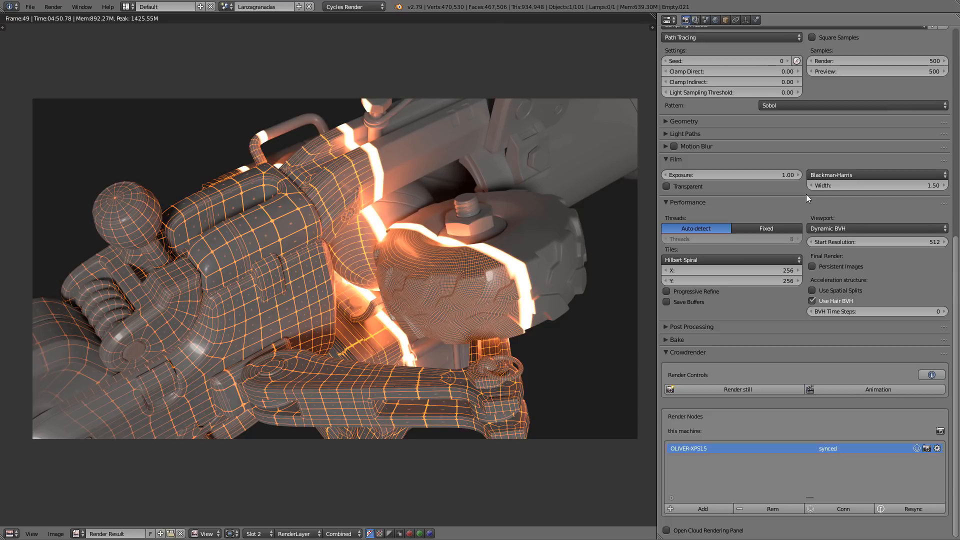
mouse_move(807, 205)
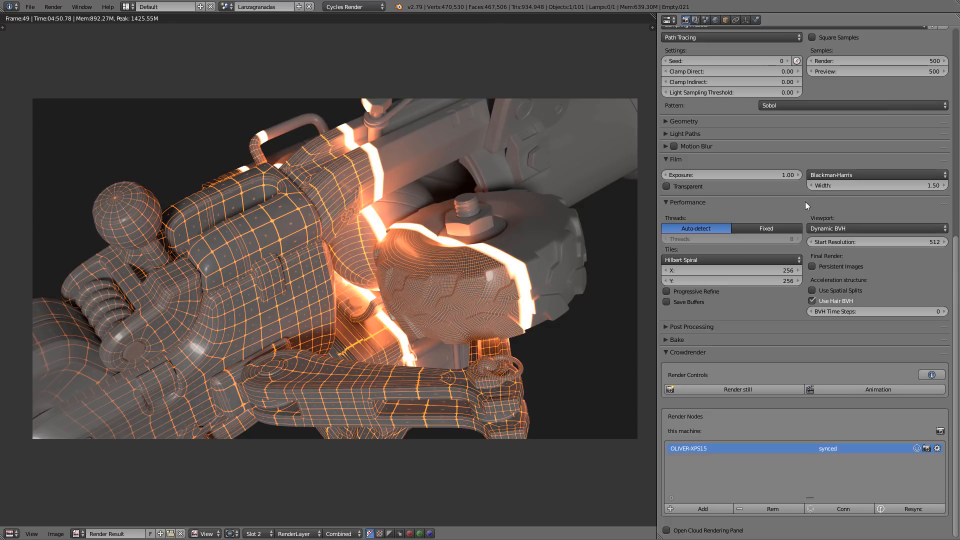
mouse_move(805, 258)
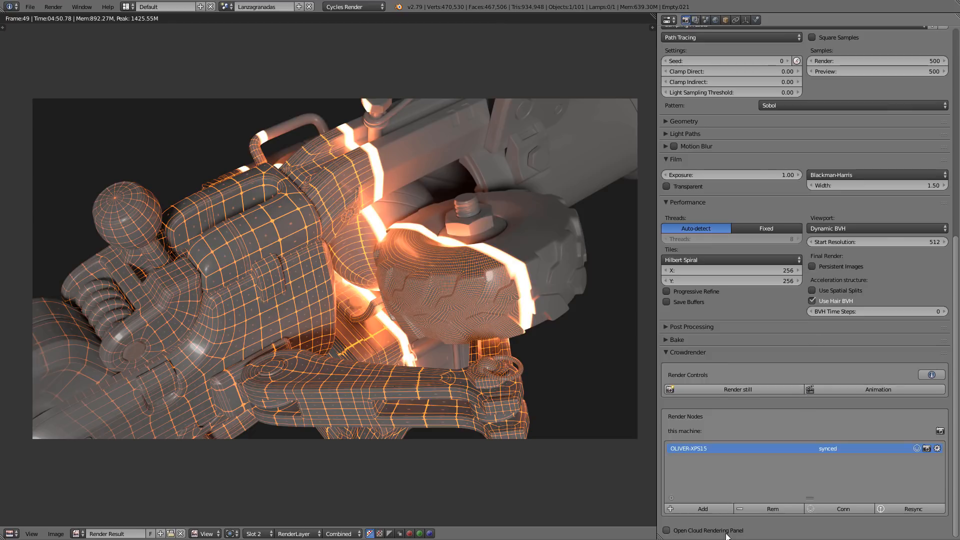
click(666, 530)
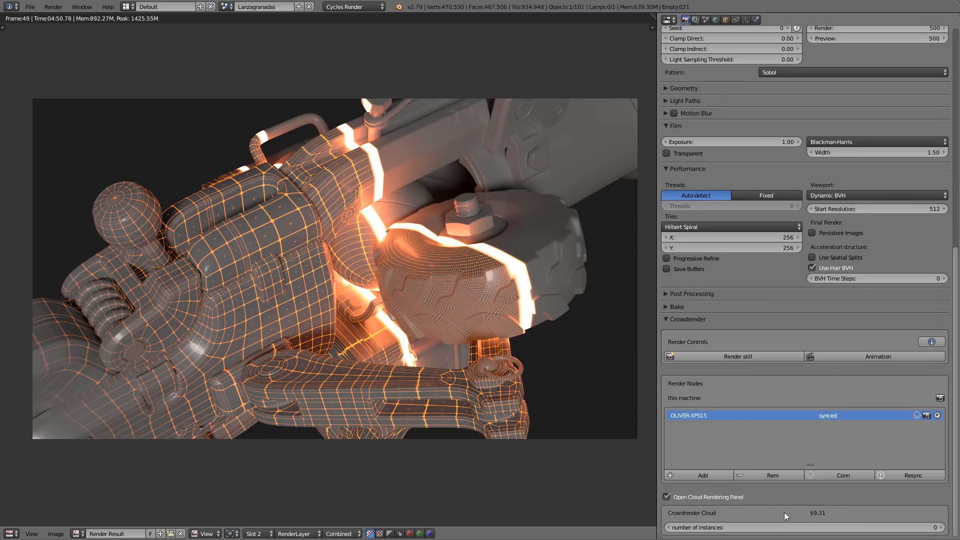
mouse_move(824, 506)
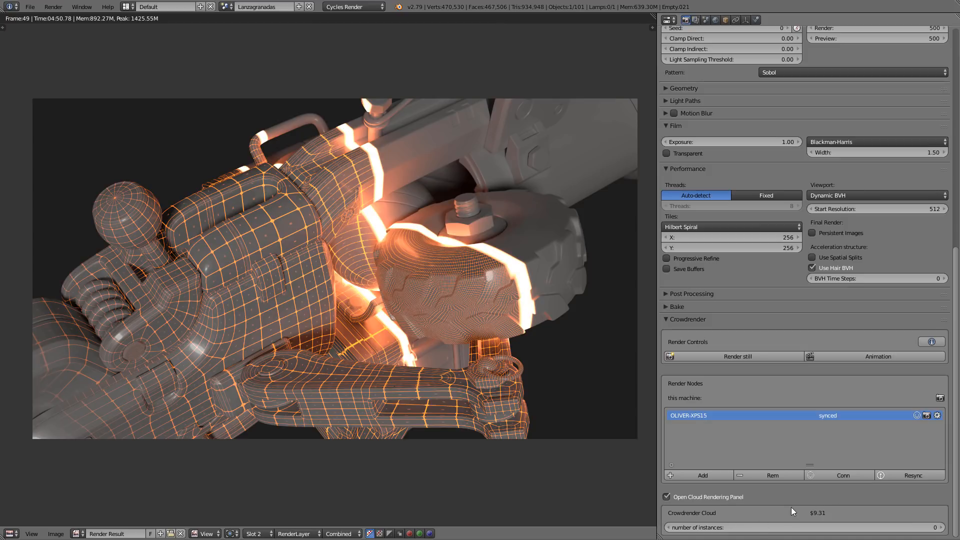
mouse_move(790, 518)
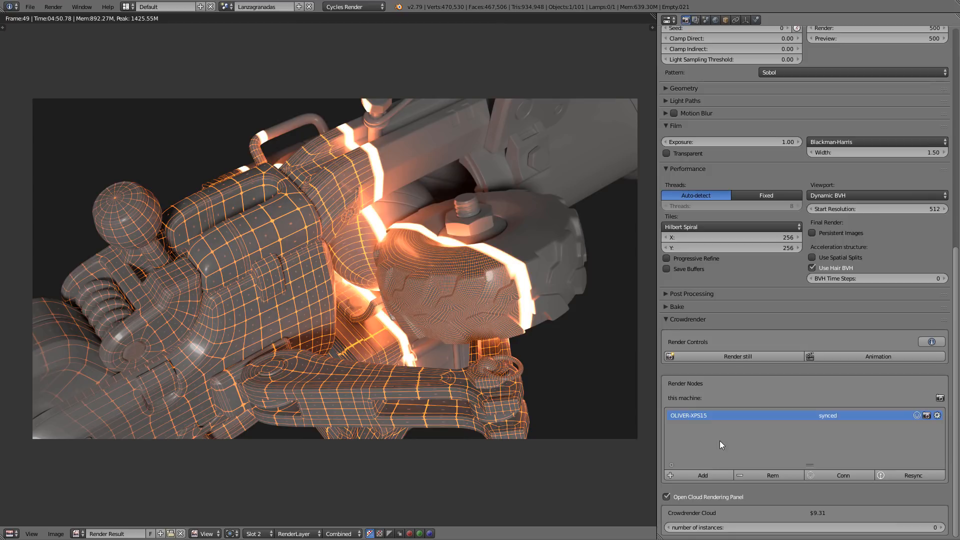
mouse_move(717, 453)
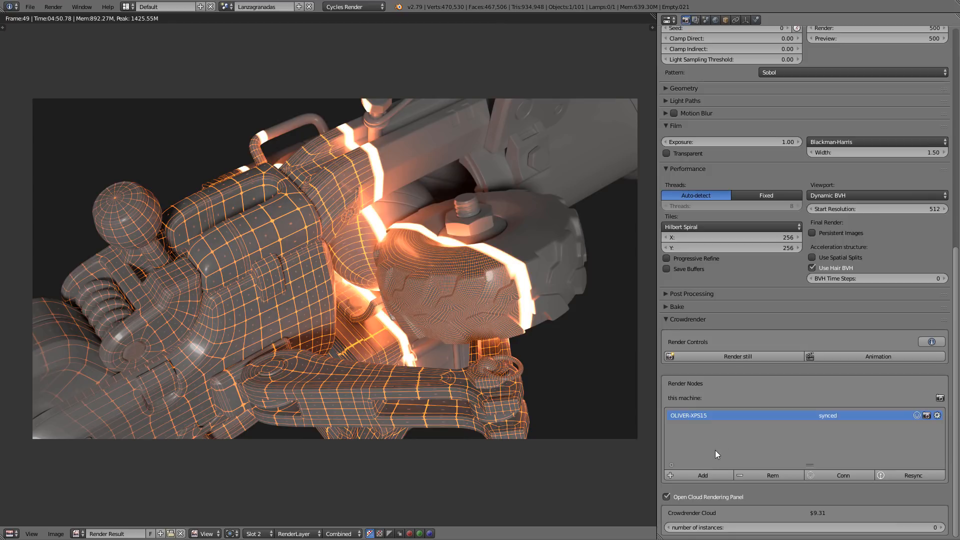
mouse_move(823, 514)
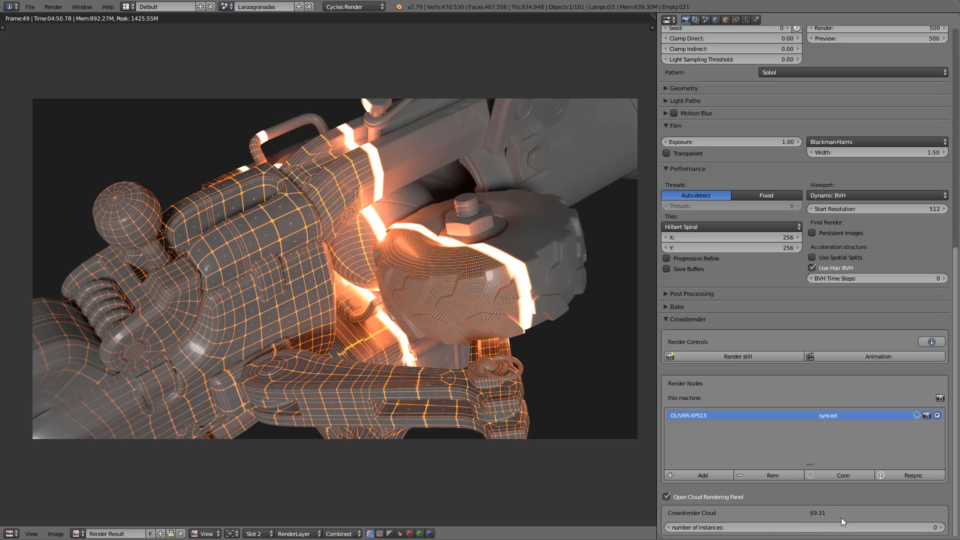
mouse_move(668, 496)
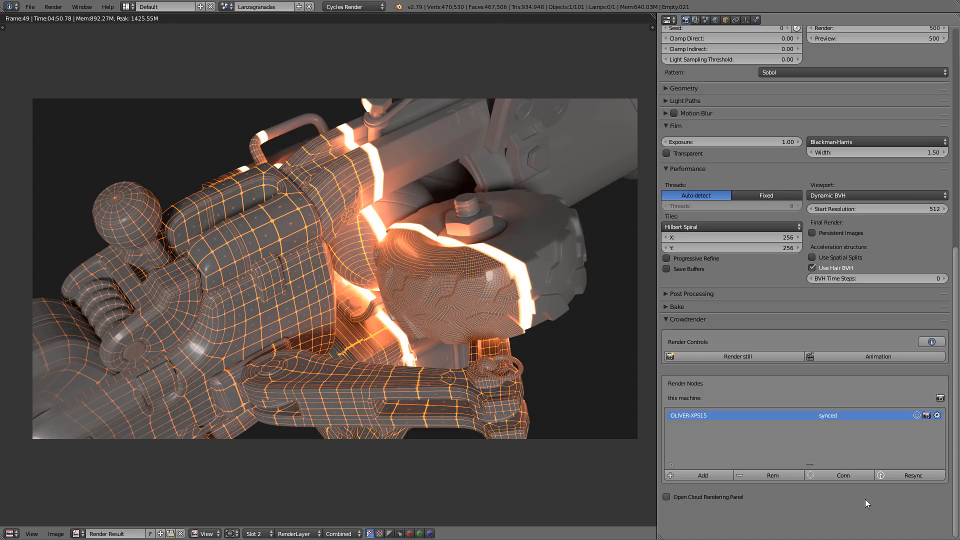
mouse_move(777, 506)
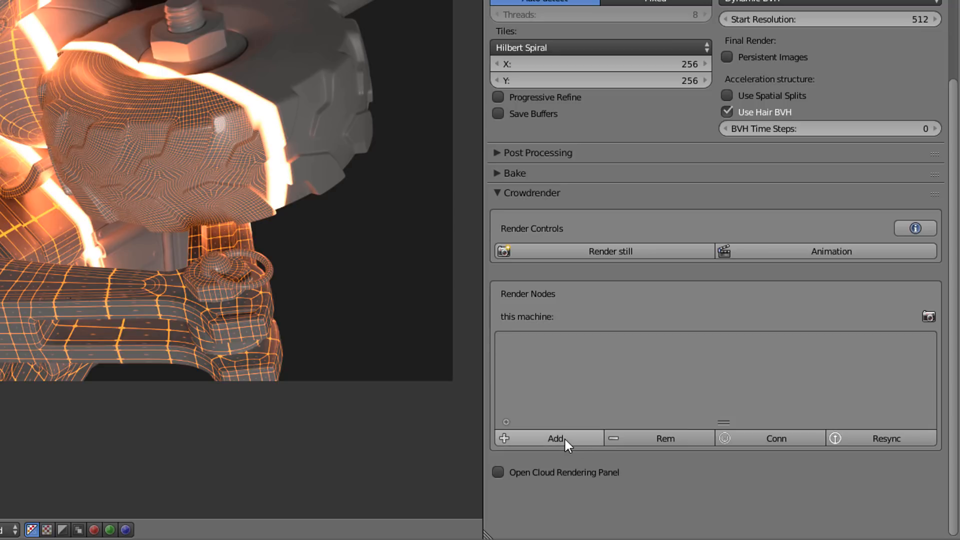
Add a render node and rename it OLIVER-XPS15 after the remote machine.
click(555, 438)
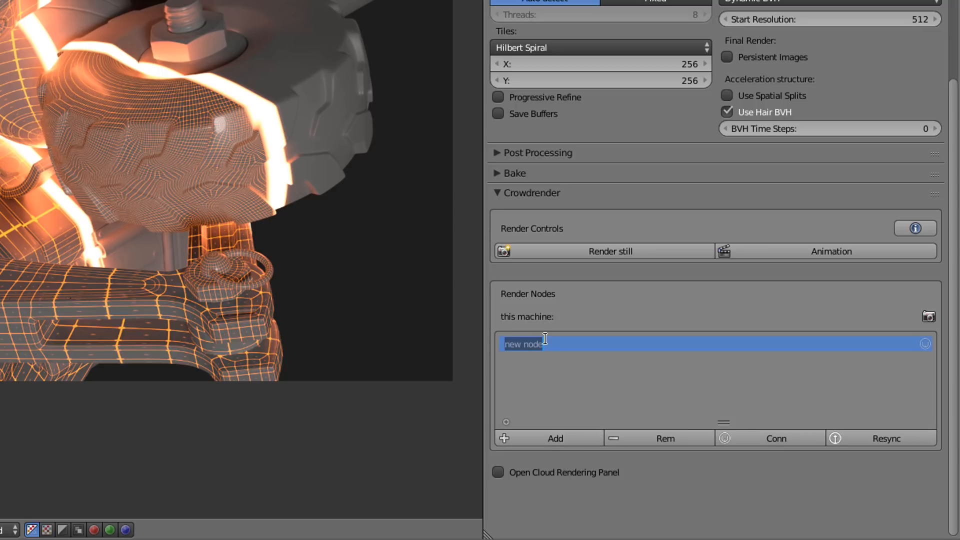
text(OLIVER-XPS15)
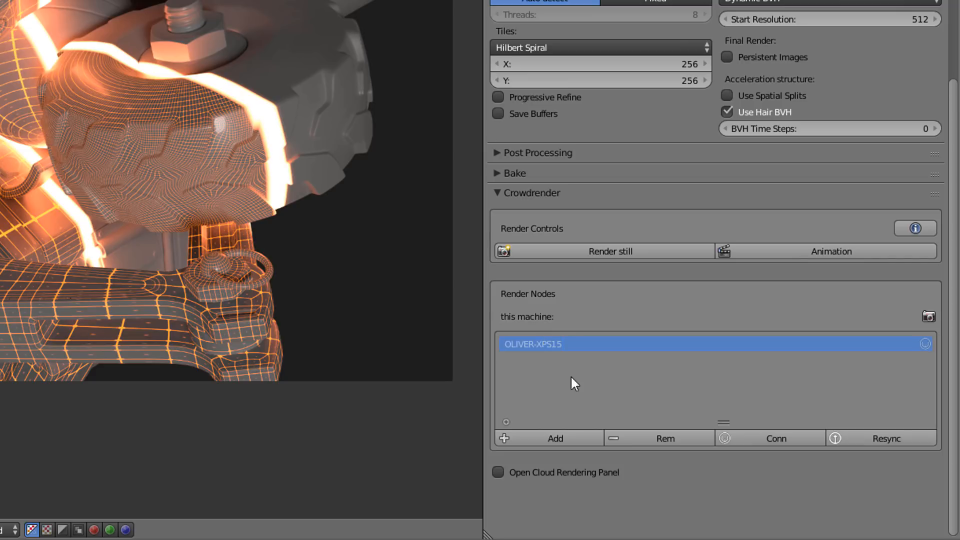
mouse_move(775, 439)
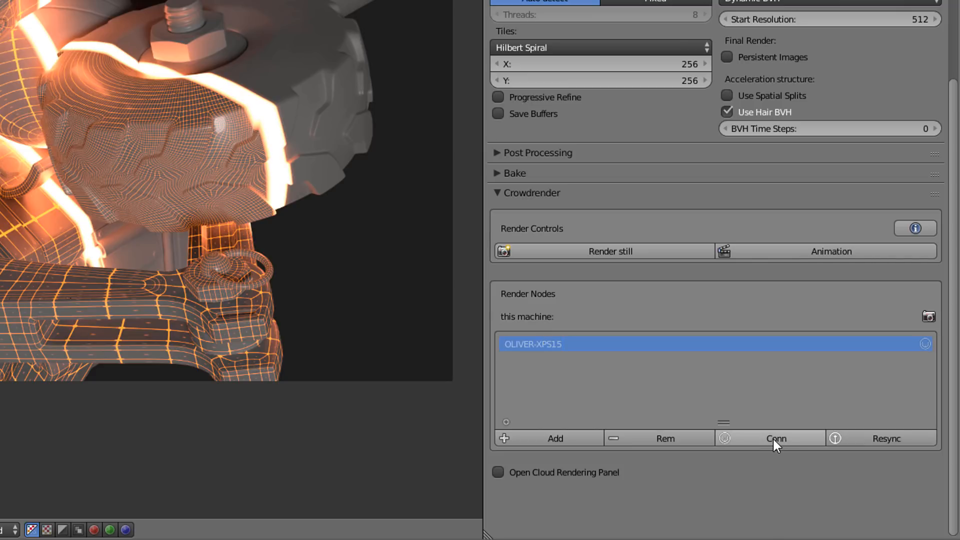
mouse_move(775, 445)
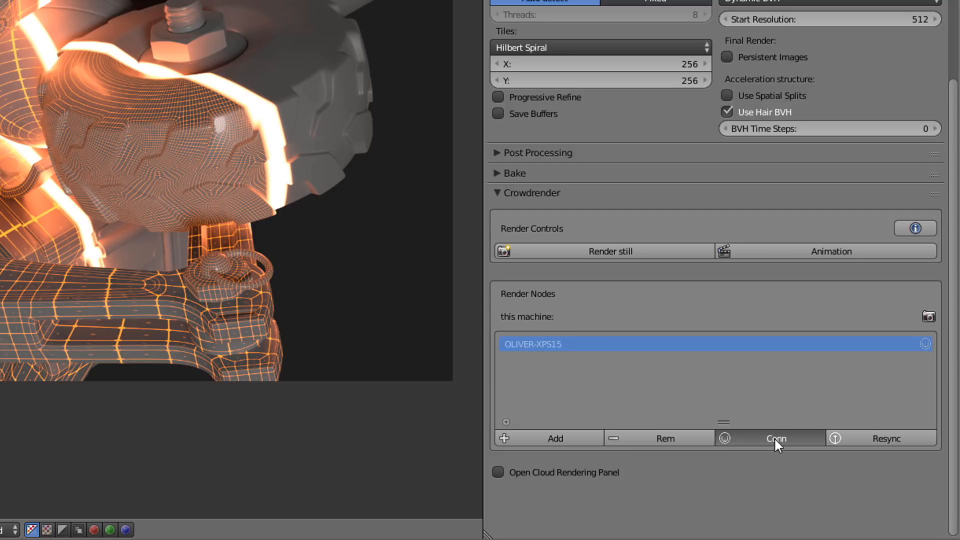
Enter the node's IP address 192.168.1.53 in its connection dialog and confirm.
click(775, 438)
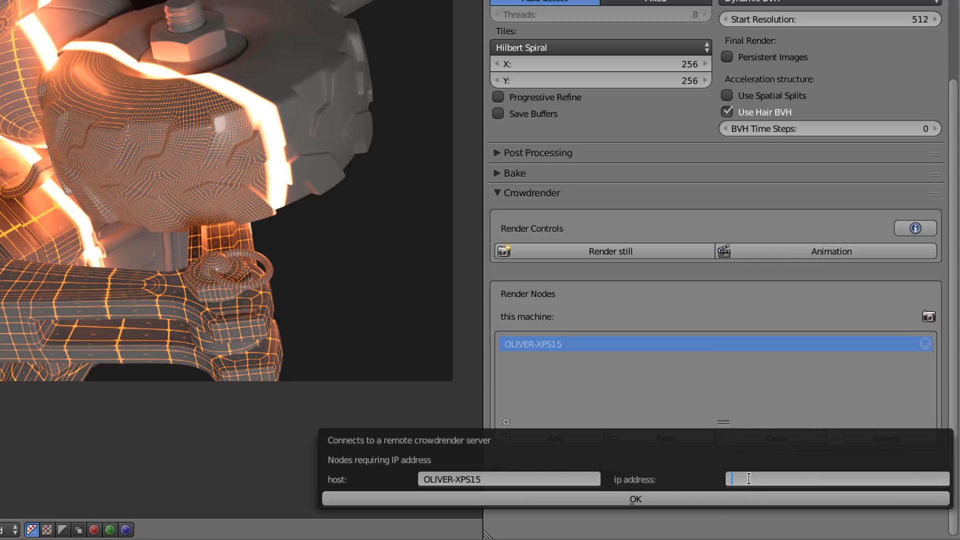
text(192.168.1.5)
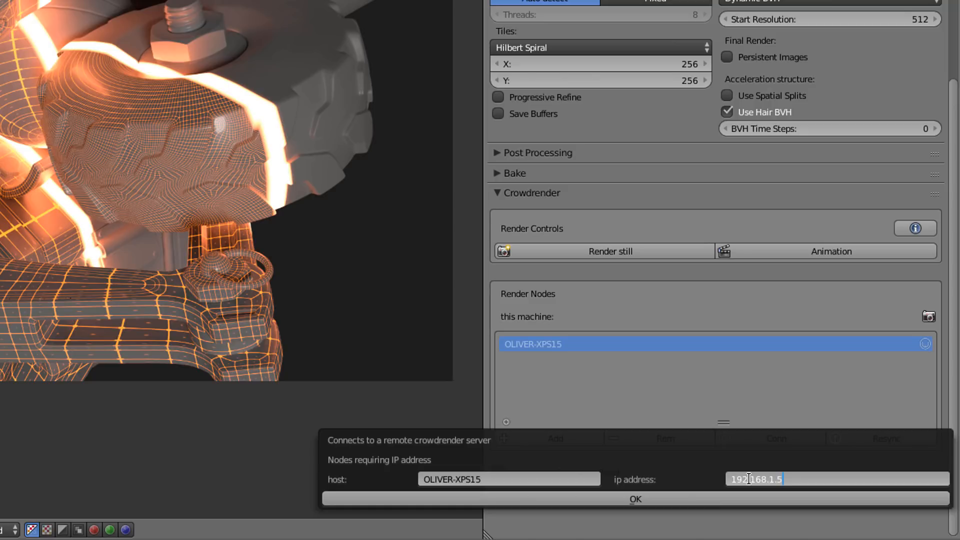
text(3)
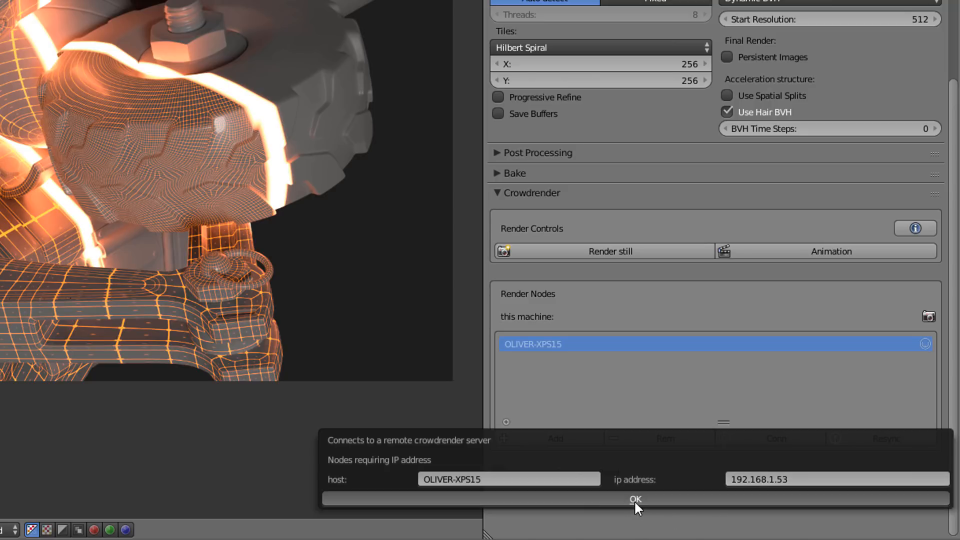
click(635, 499)
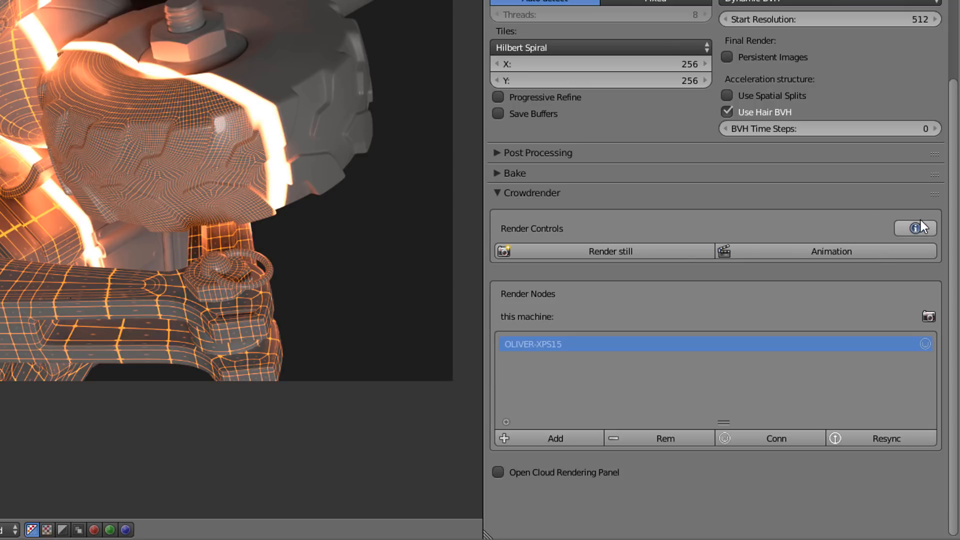
mouse_move(647, 324)
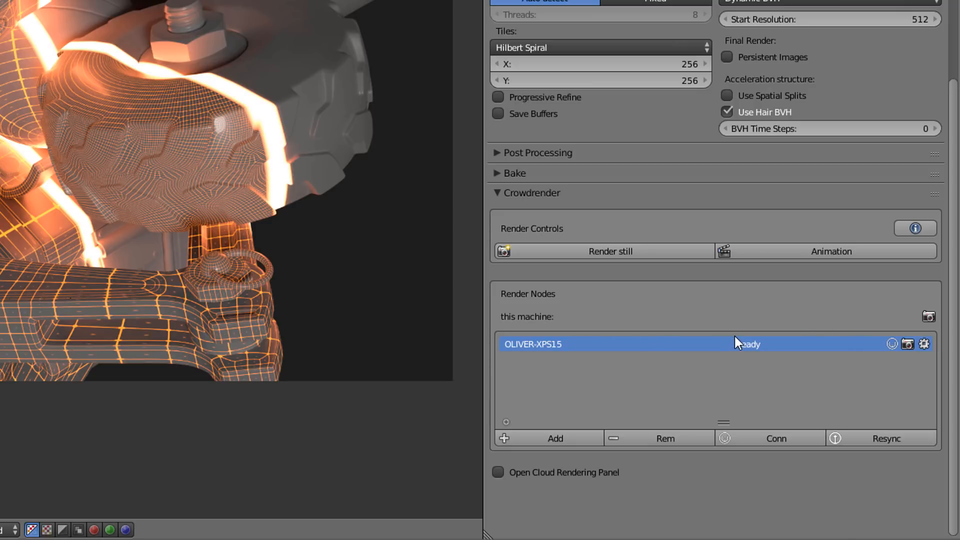
mouse_move(758, 352)
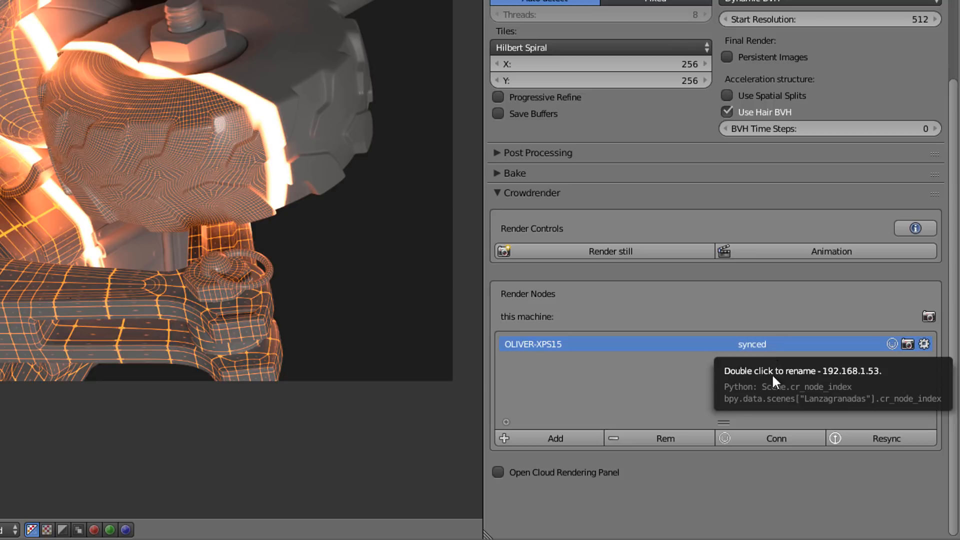
mouse_move(786, 357)
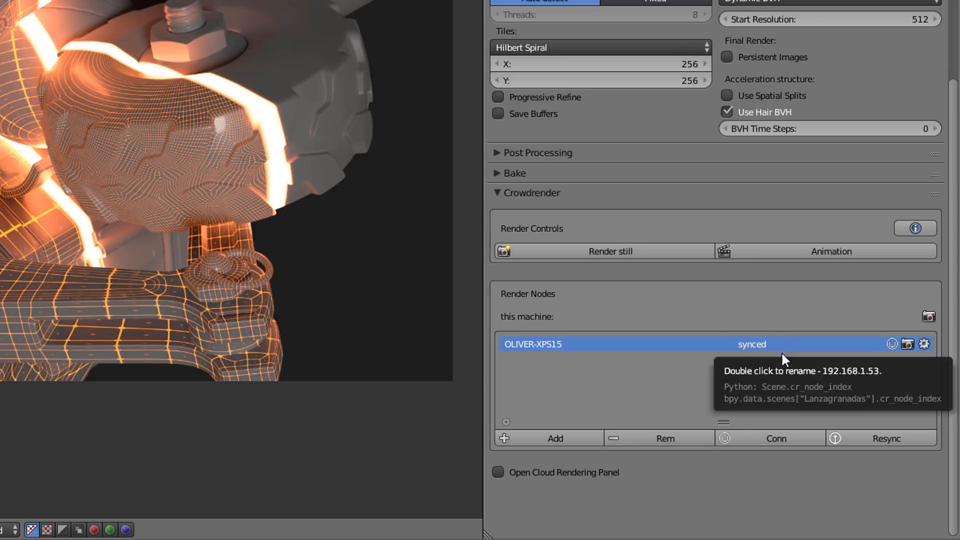
mouse_move(864, 437)
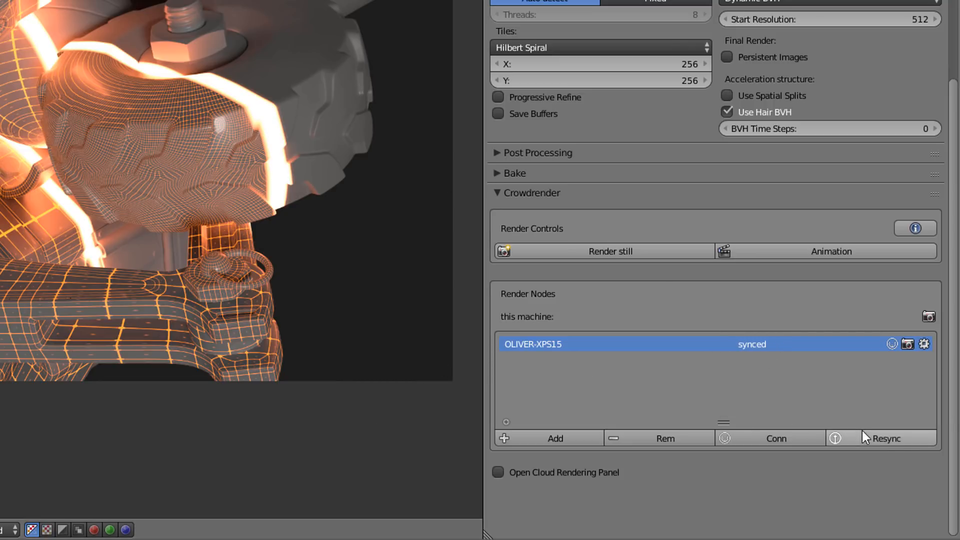
mouse_move(762, 369)
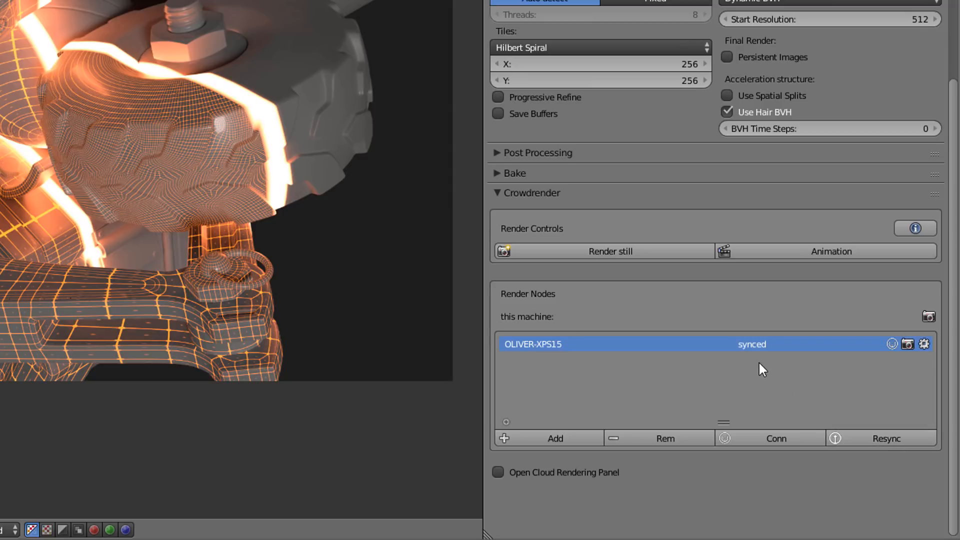
mouse_move(738, 356)
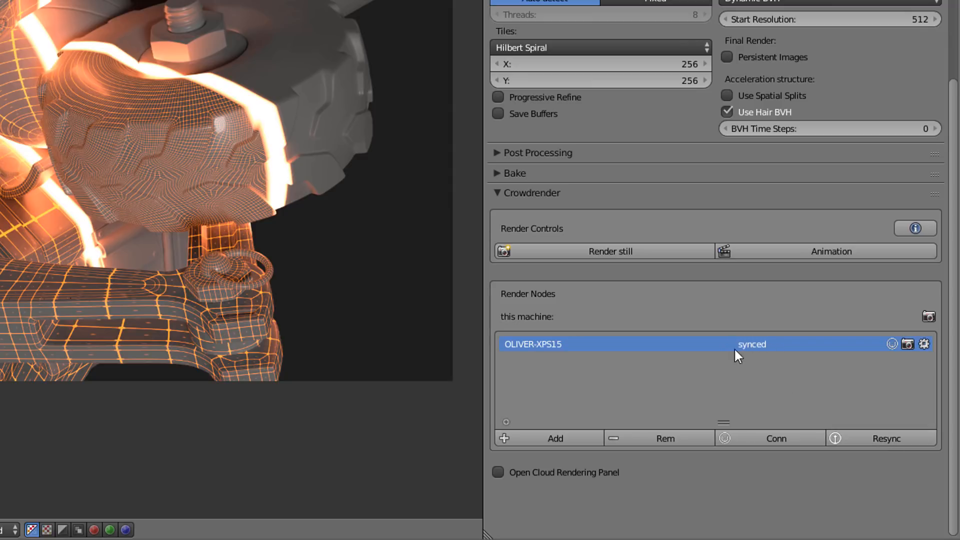
mouse_move(823, 355)
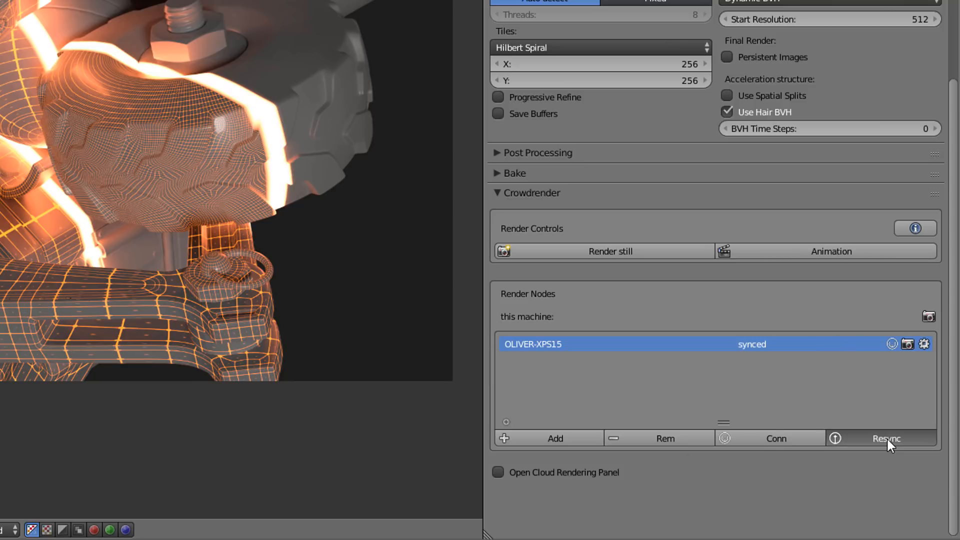
Resync the scene so its data uploads to the OLIVER-XPS15 node.
click(885, 438)
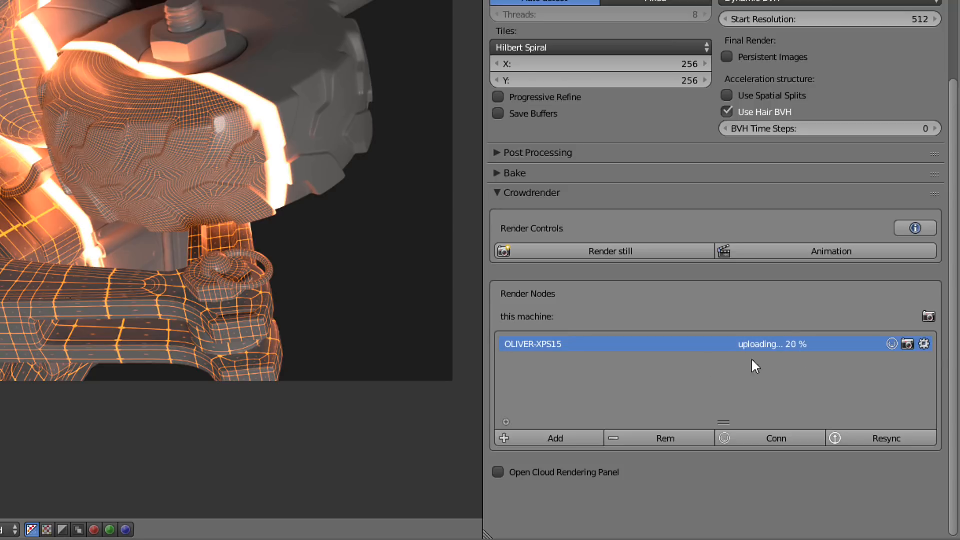
mouse_move(746, 497)
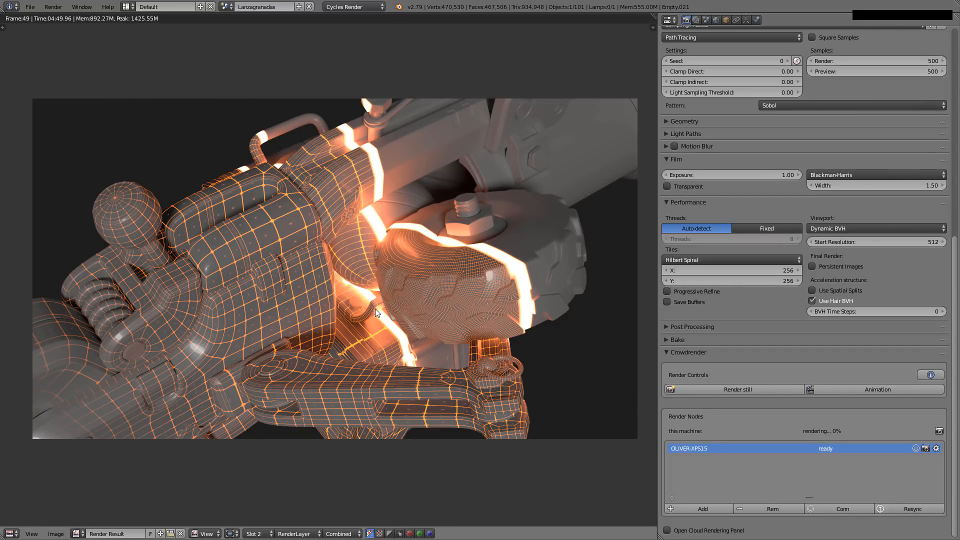
mouse_move(147, 161)
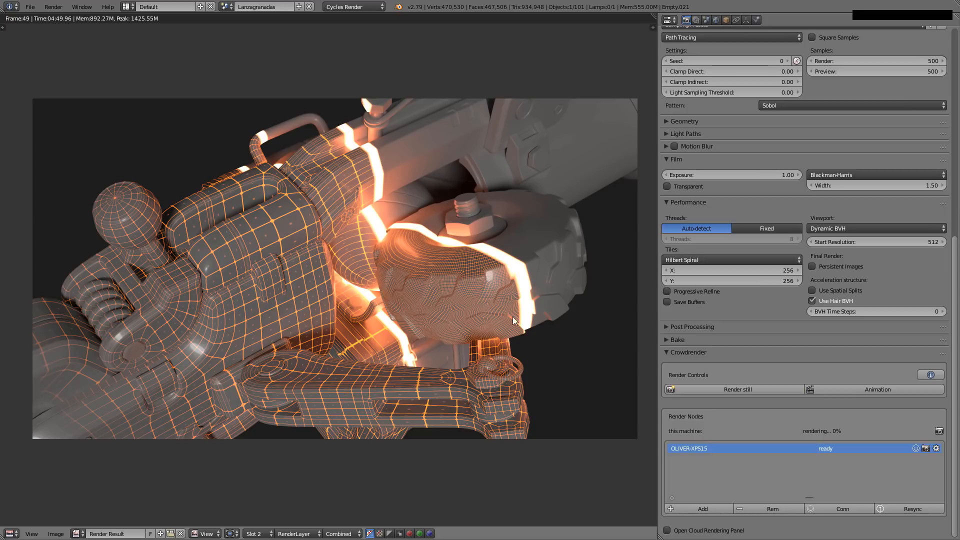
Switch to empty render Slot 1 and reconfirm the node's 128 by 128 tile size.
click(254, 534)
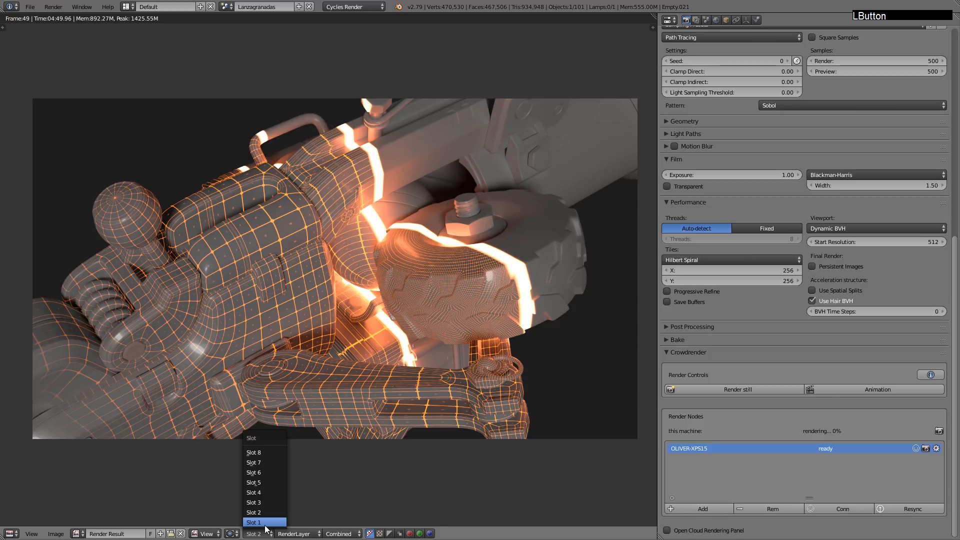
click(253, 521)
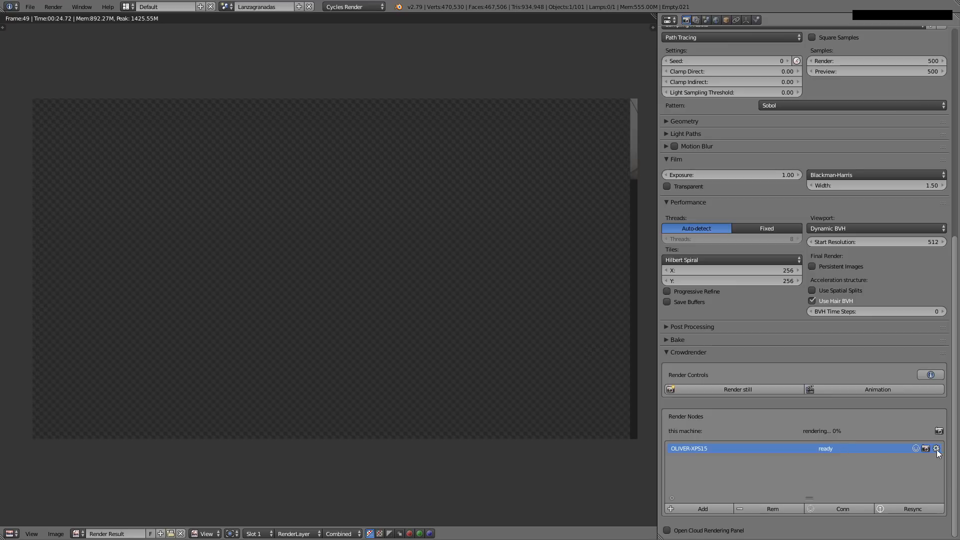
click(937, 447)
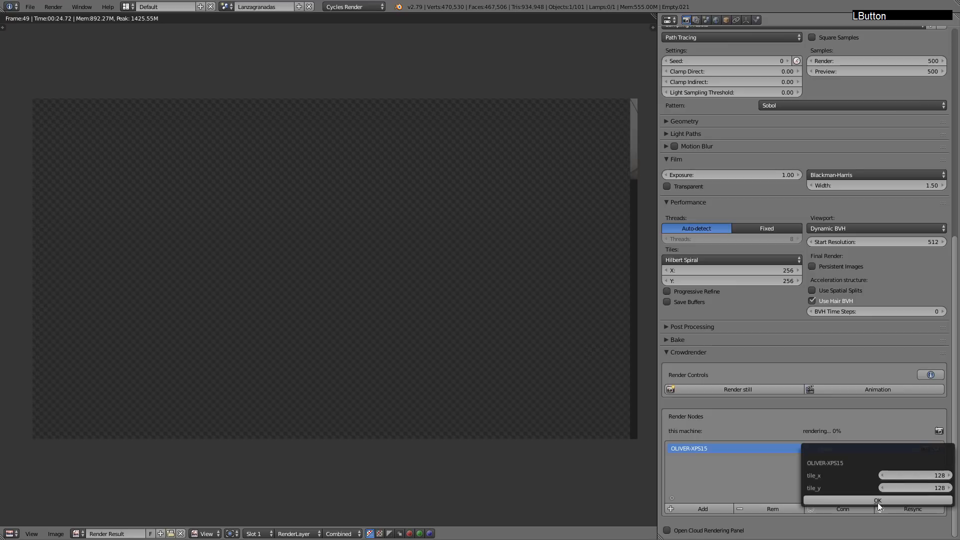
click(877, 500)
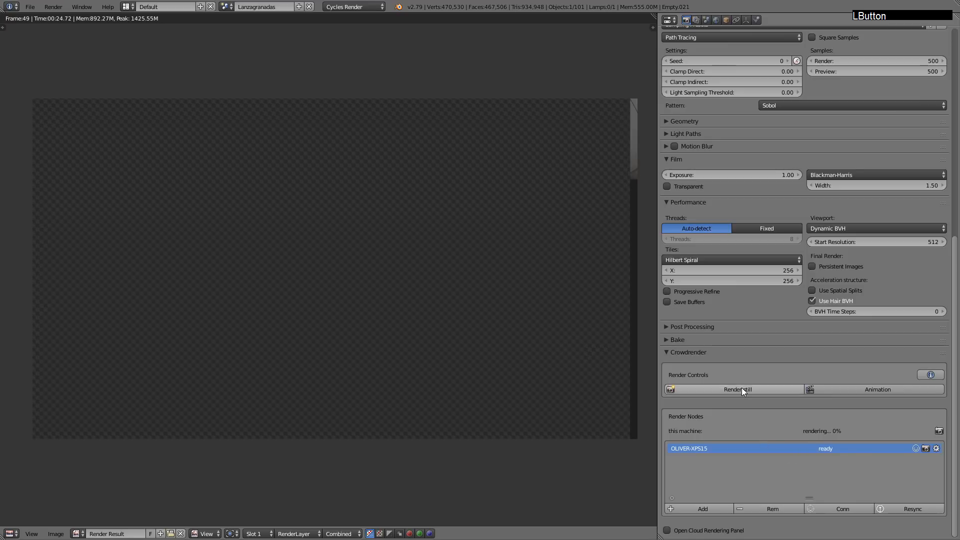
Render a still across the nodes, completing the image in 04:49.11.
click(733, 389)
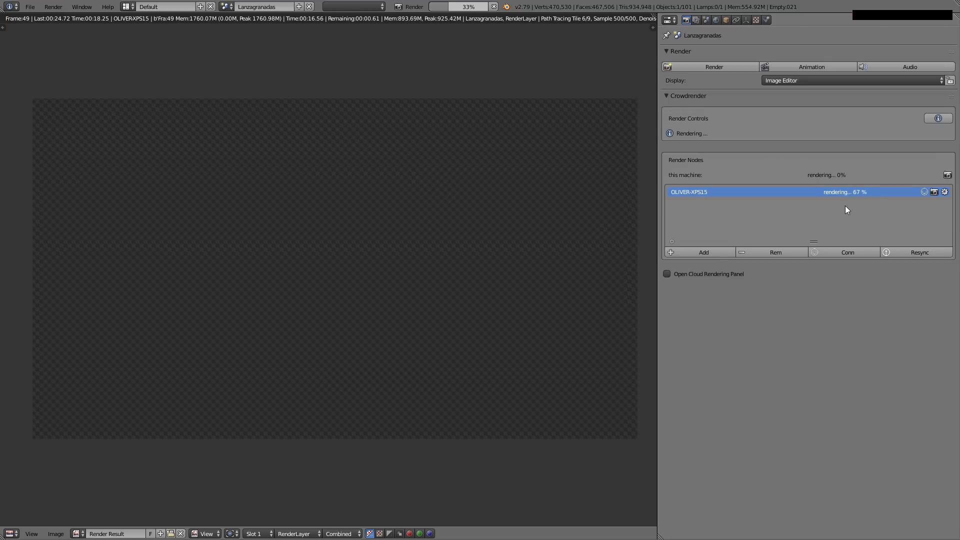
mouse_move(690, 208)
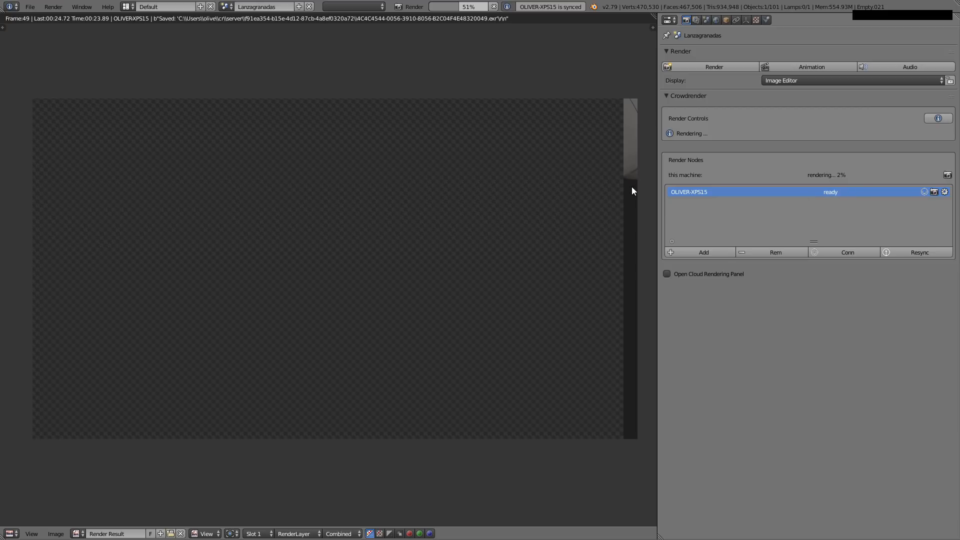
mouse_move(619, 374)
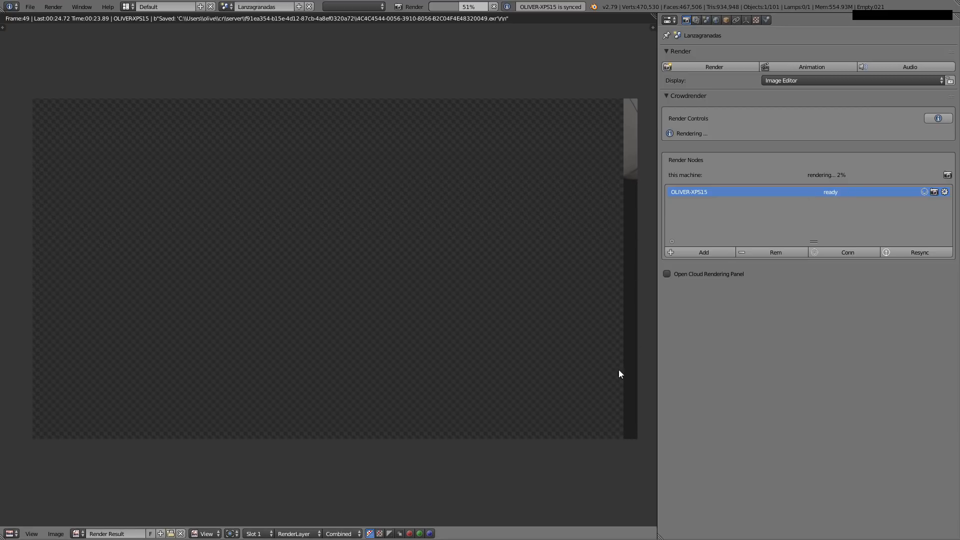
mouse_move(629, 374)
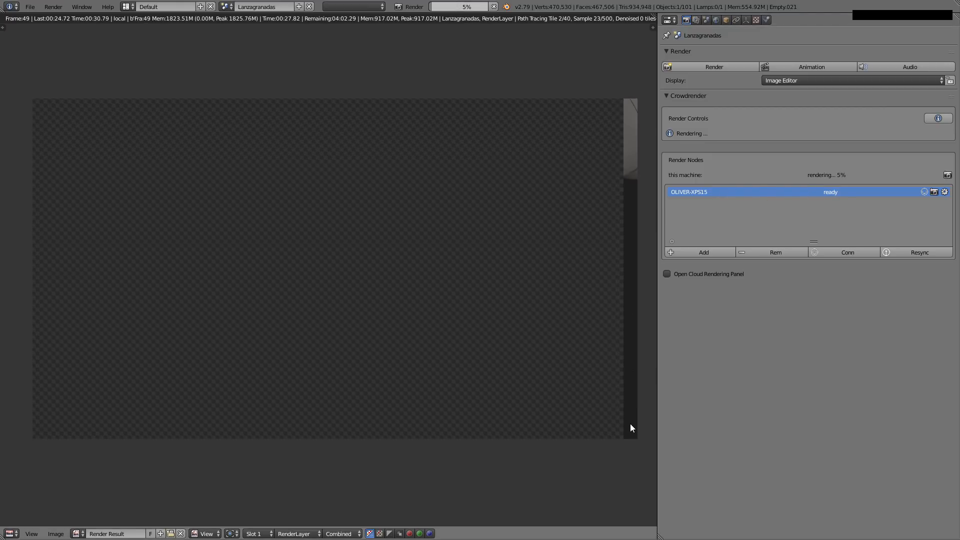
mouse_move(147, 129)
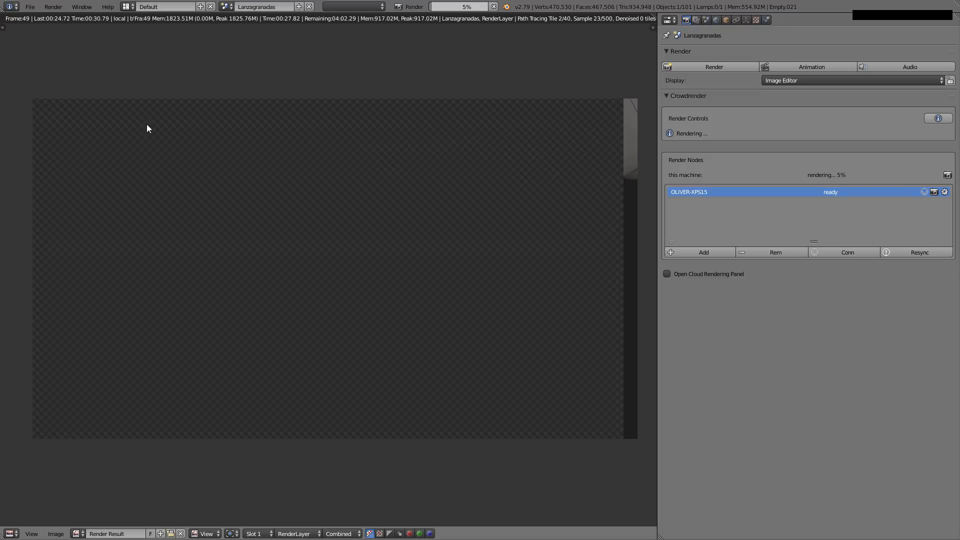
mouse_move(76, 120)
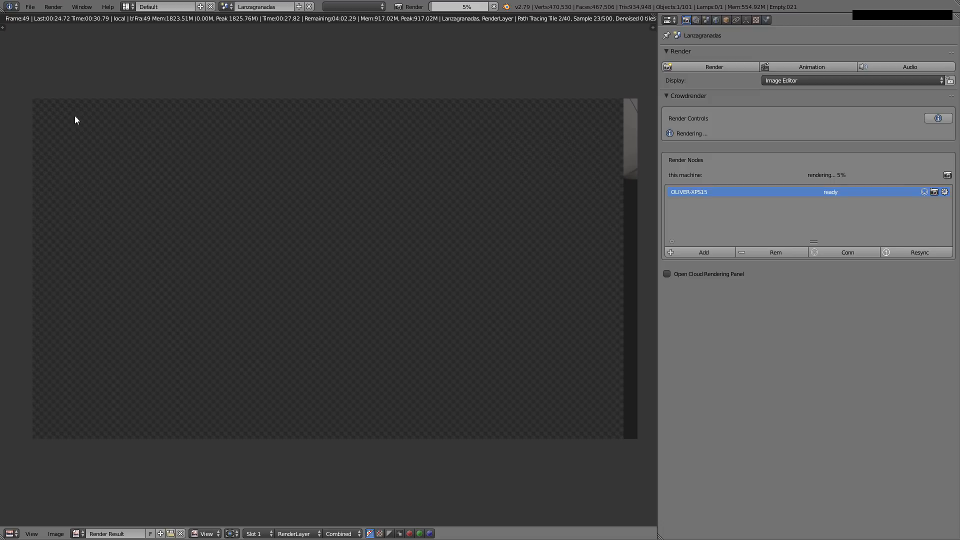
mouse_move(462, 228)
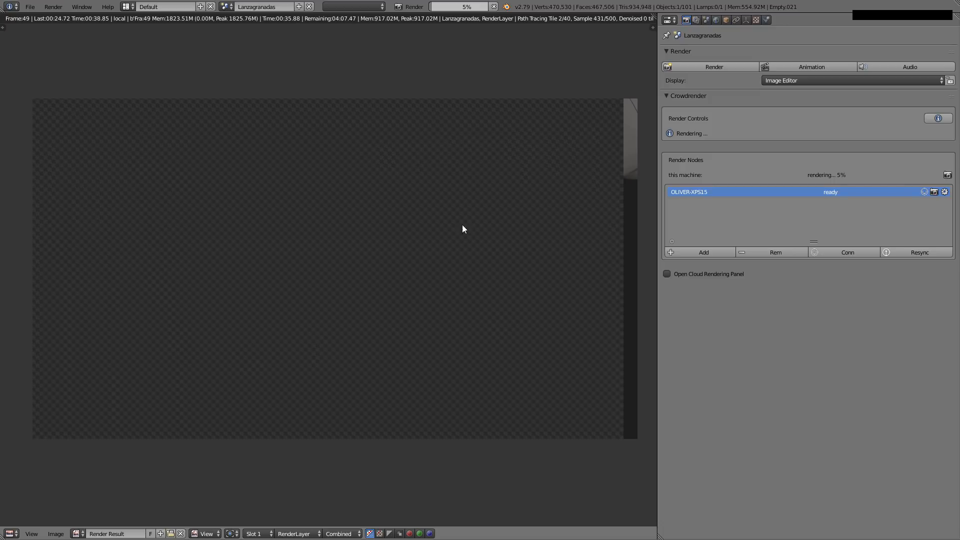
mouse_move(396, 202)
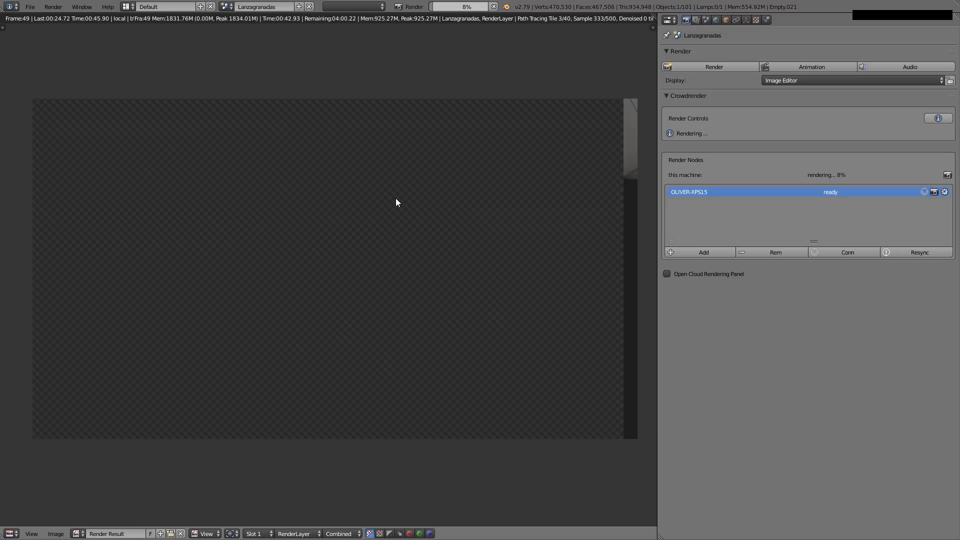
mouse_move(385, 195)
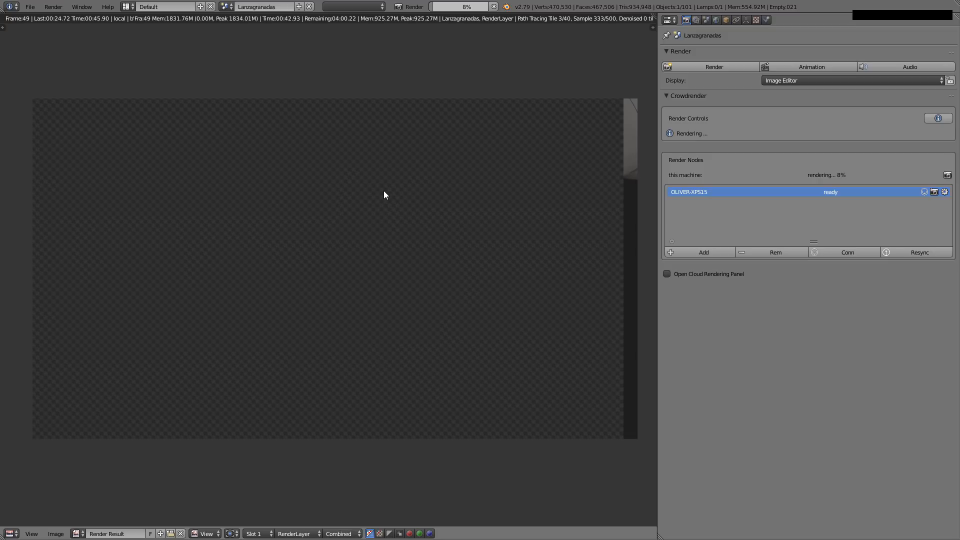
mouse_move(627, 214)
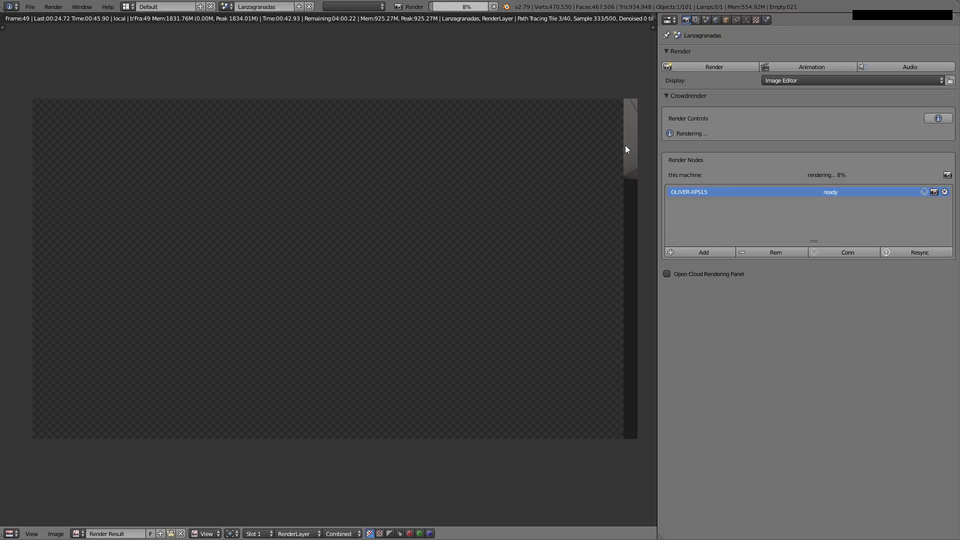
mouse_move(576, 298)
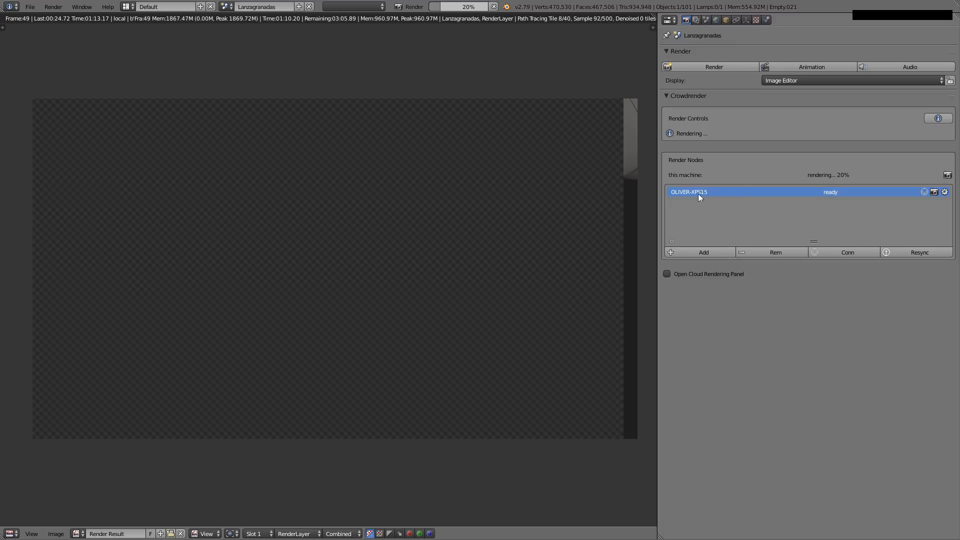
mouse_move(645, 286)
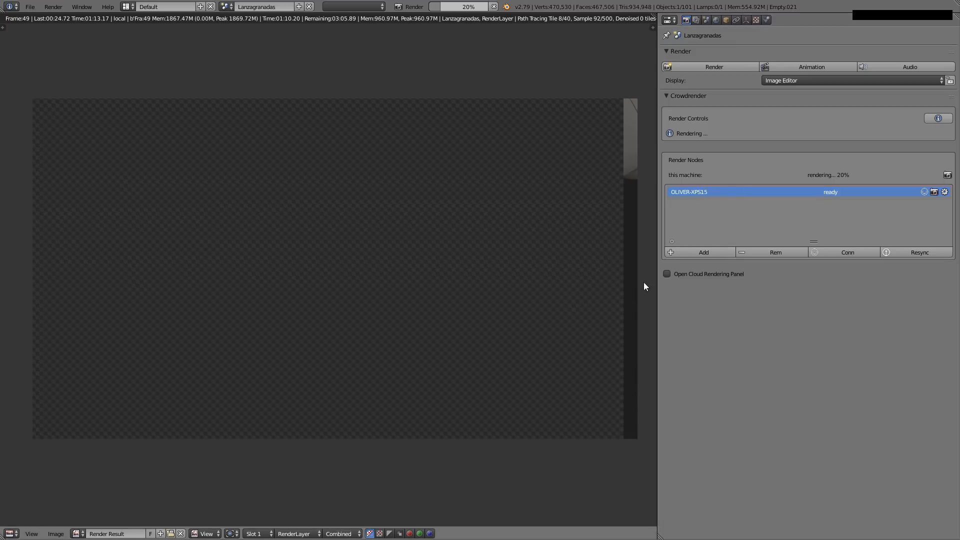
mouse_move(814, 188)
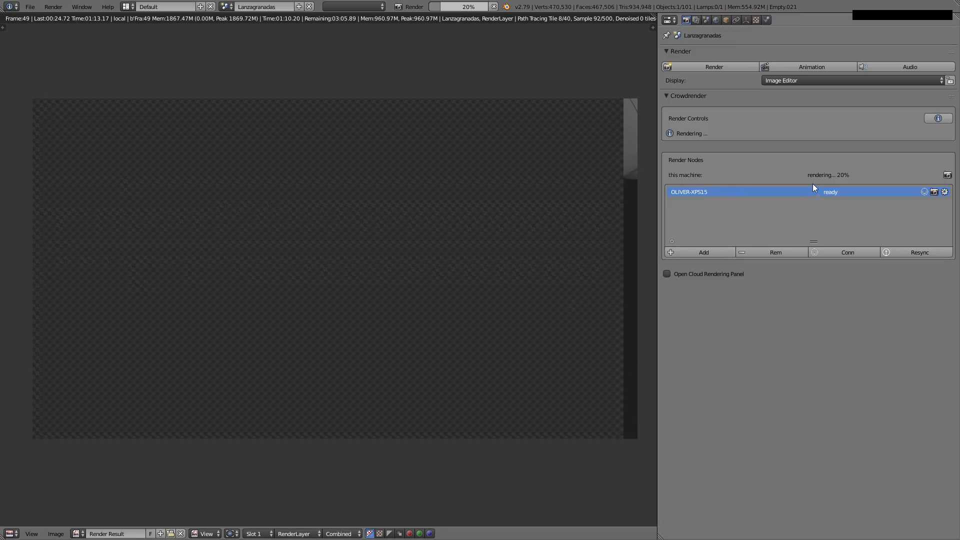
mouse_move(857, 183)
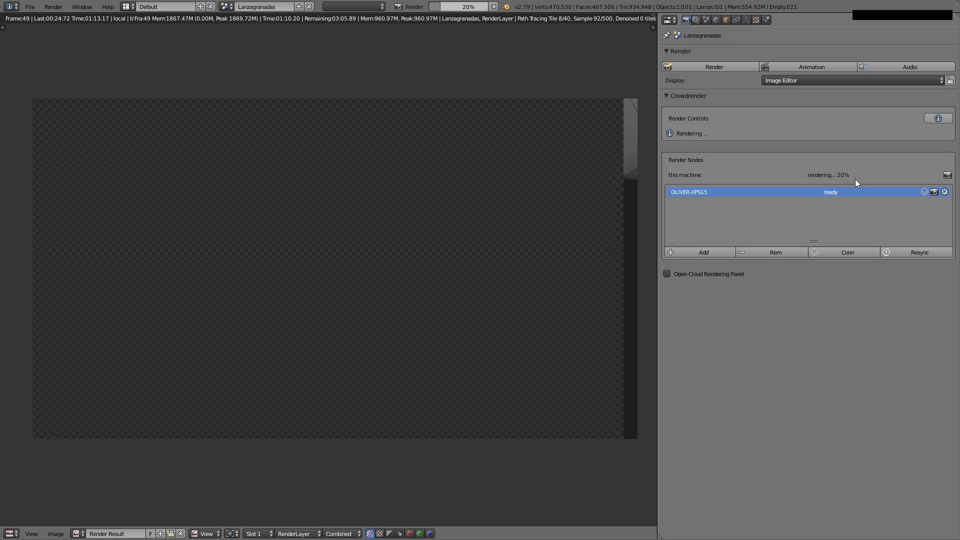
mouse_move(834, 201)
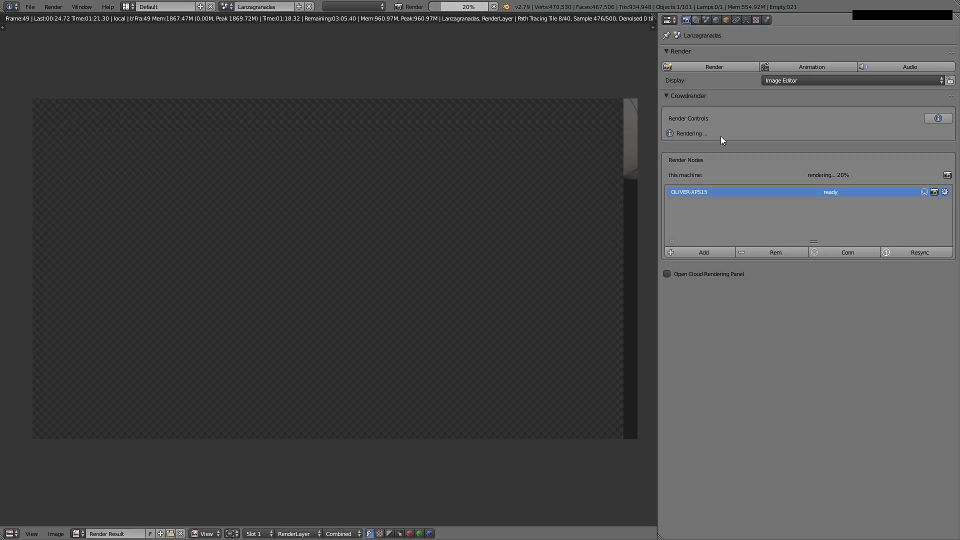
mouse_move(707, 158)
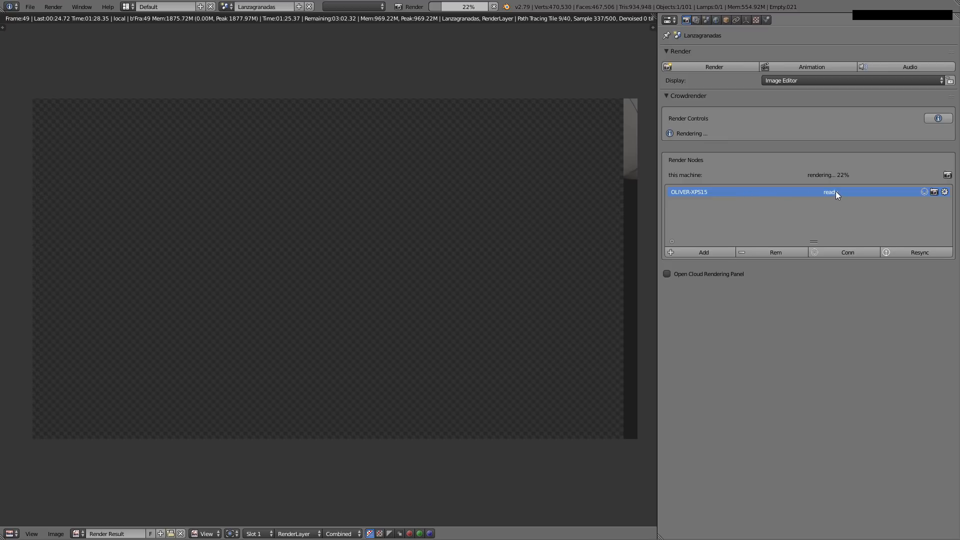
mouse_move(829, 191)
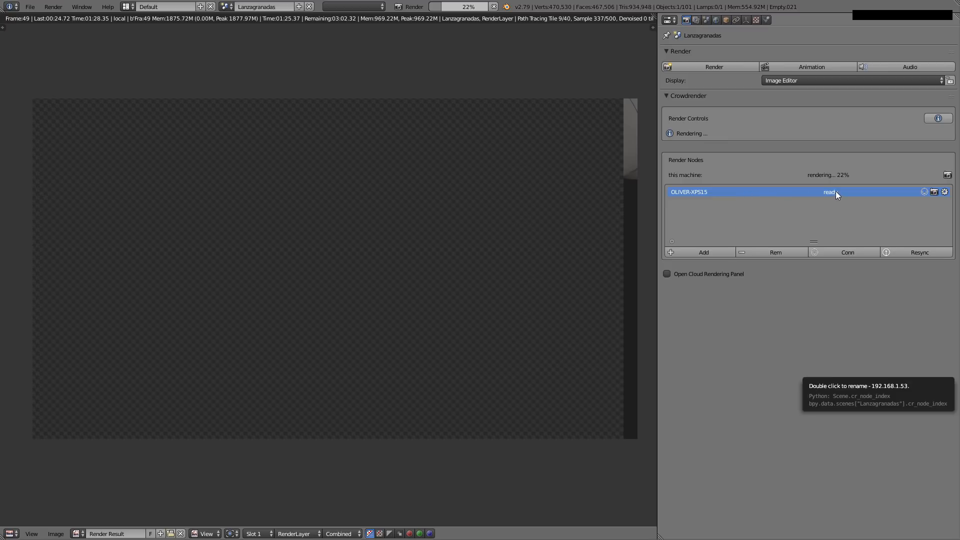
mouse_move(524, 221)
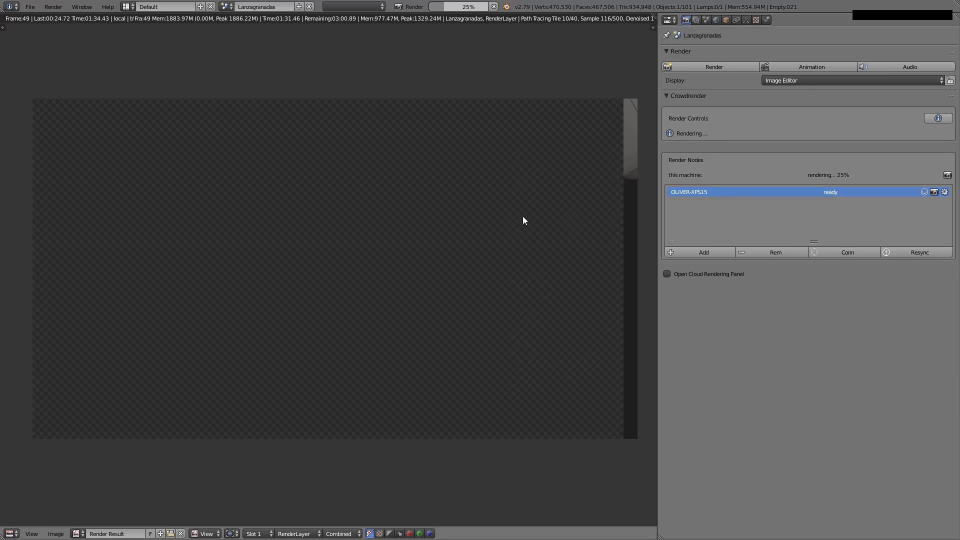
mouse_move(608, 214)
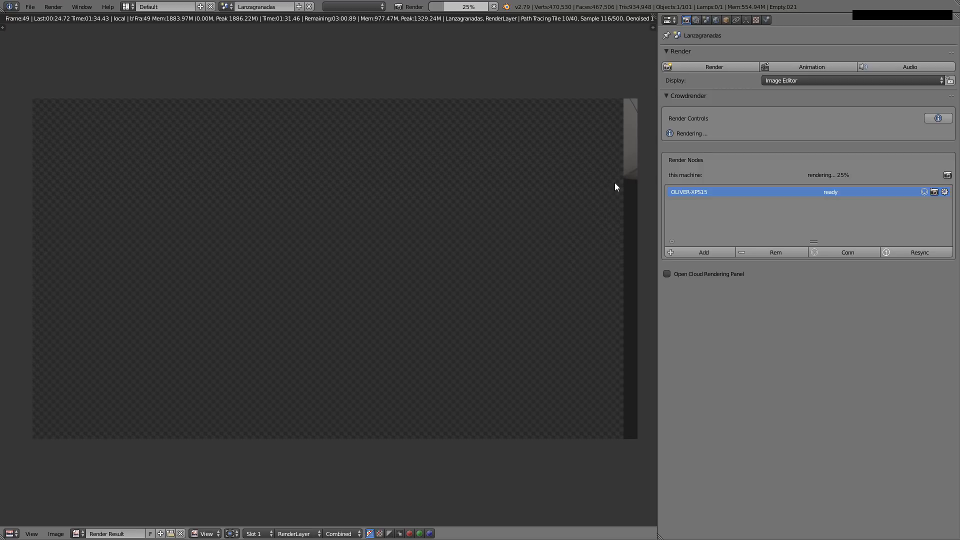
mouse_move(638, 177)
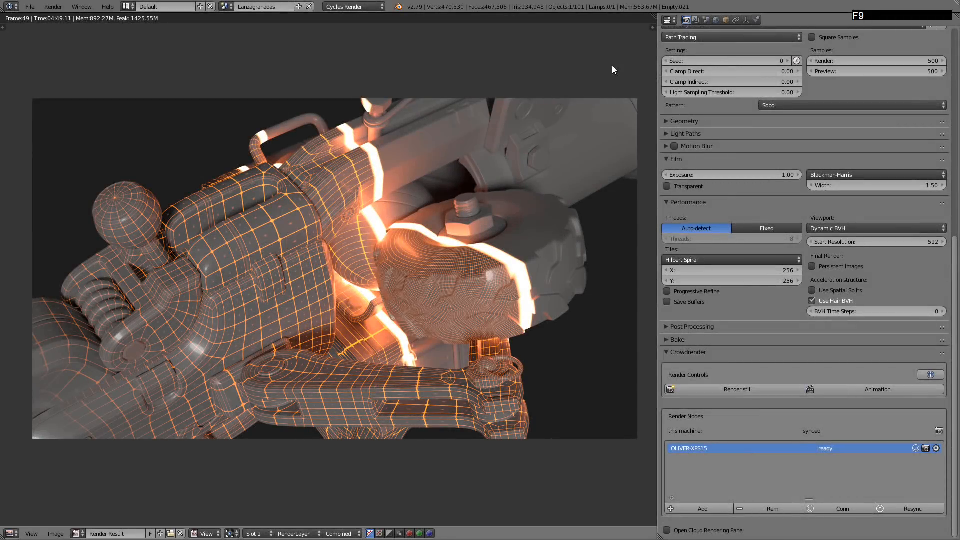
mouse_move(59, 27)
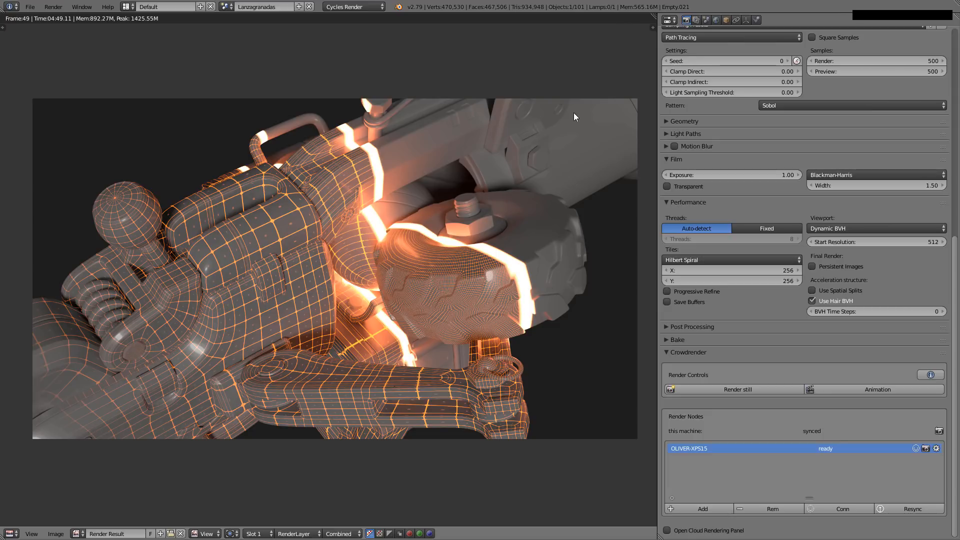
mouse_move(639, 119)
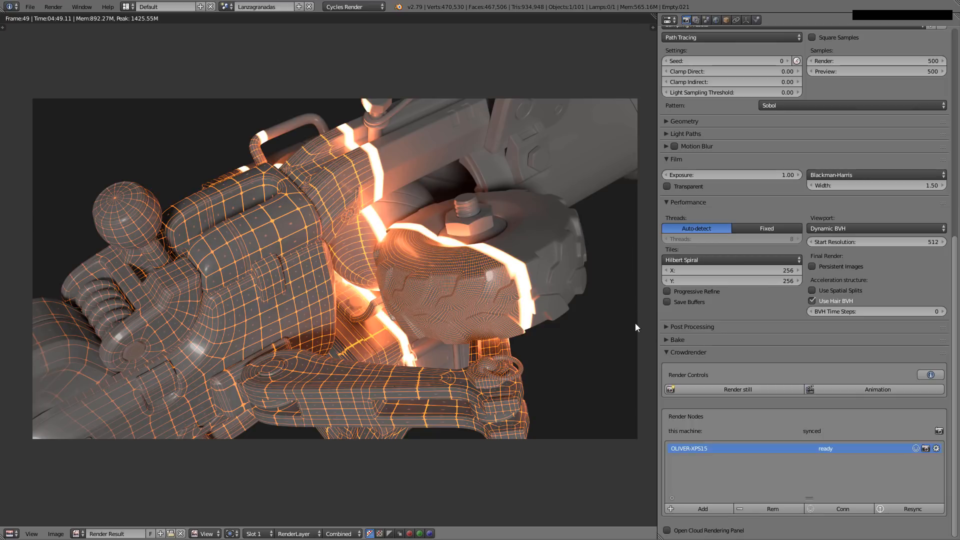
mouse_move(641, 117)
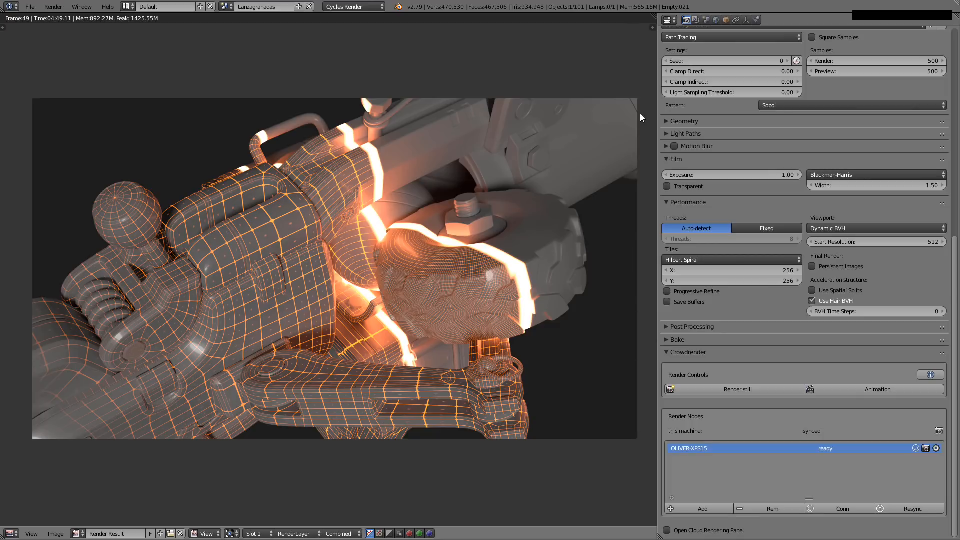
mouse_move(589, 415)
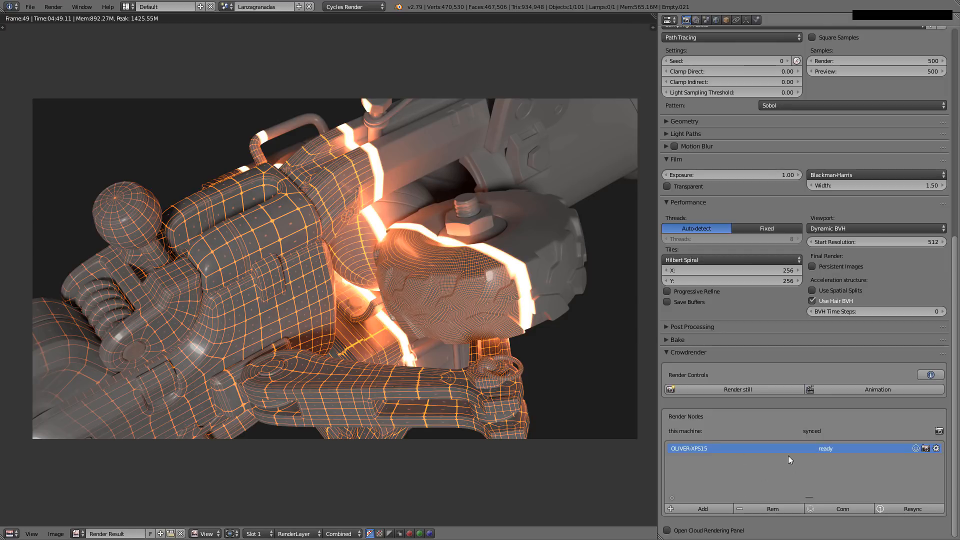
click(737, 389)
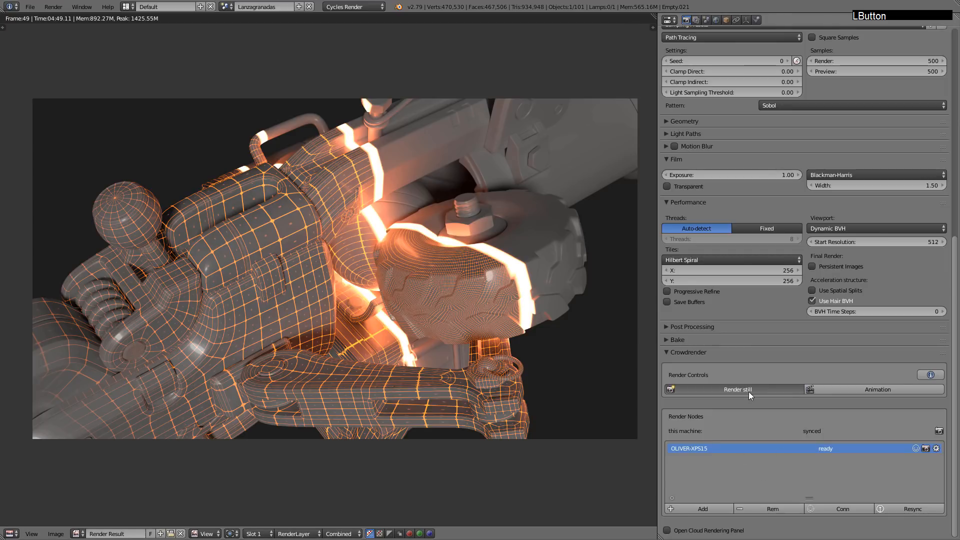
Render the still again across both machines, finishing in 03:37.39.
click(738, 390)
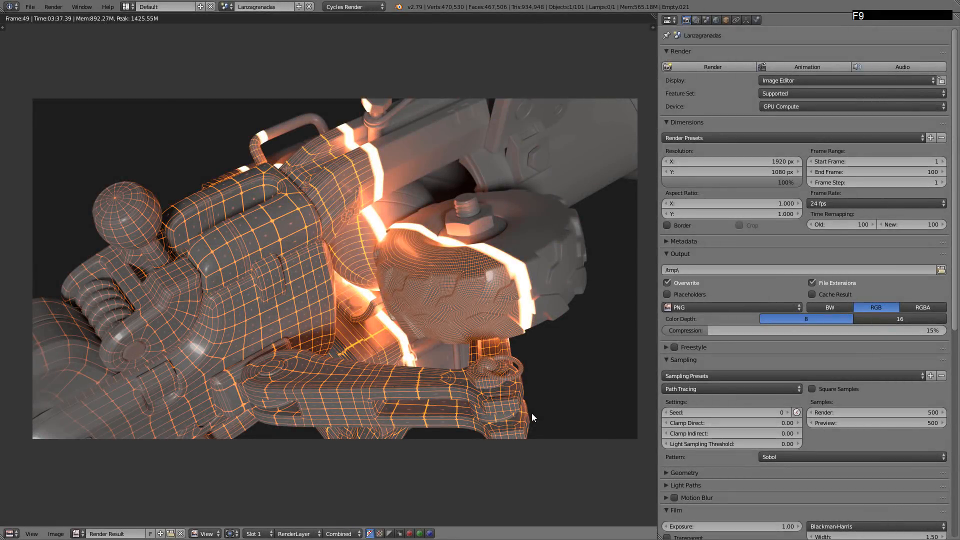
mouse_move(104, 123)
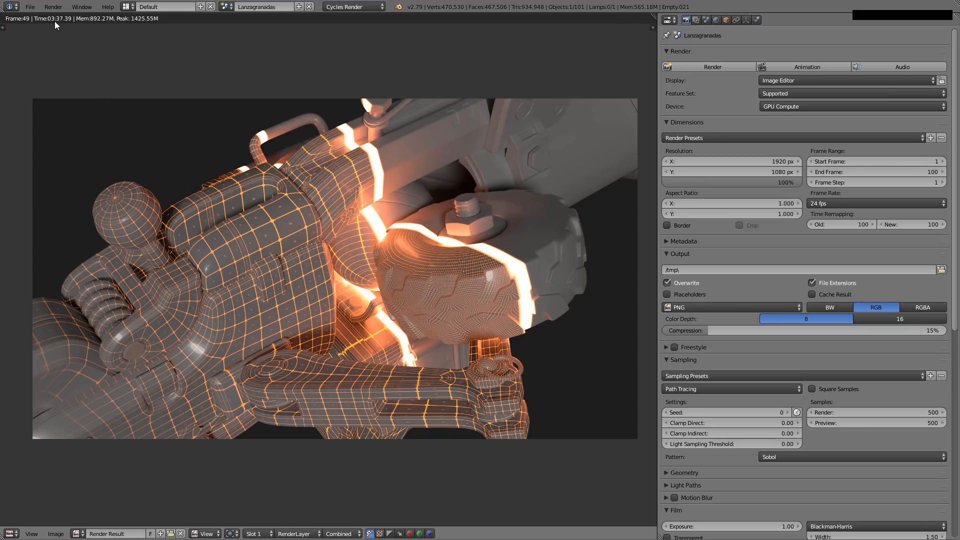
mouse_move(249, 135)
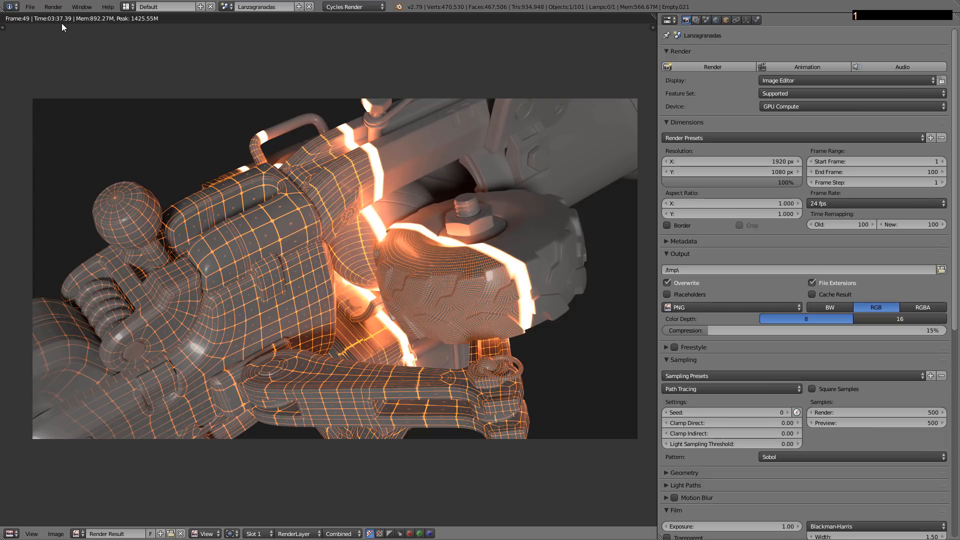
mouse_move(282, 215)
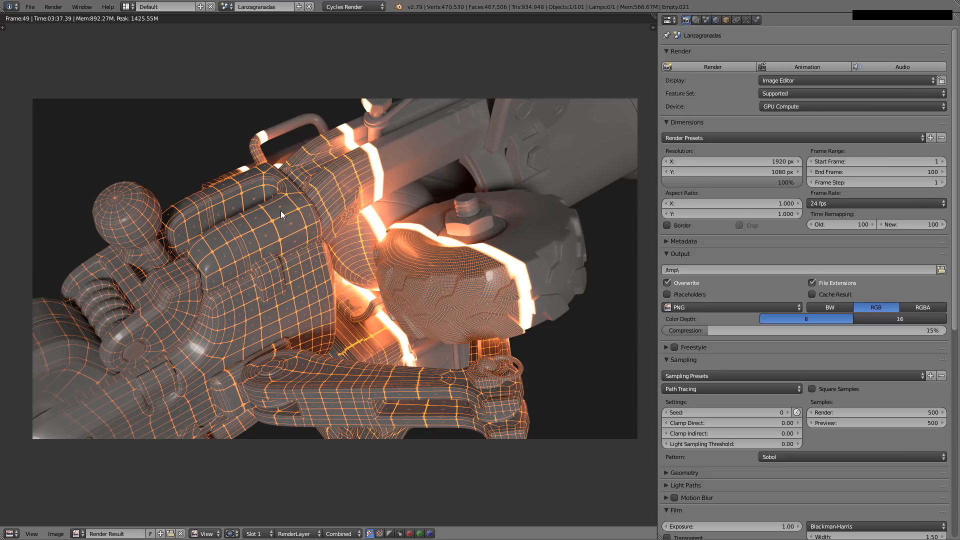
mouse_move(253, 226)
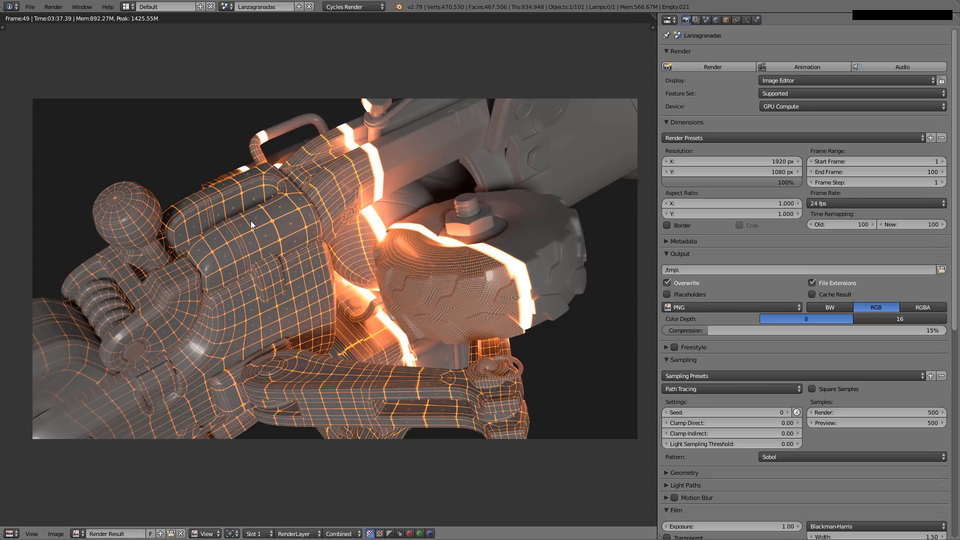
mouse_move(409, 379)
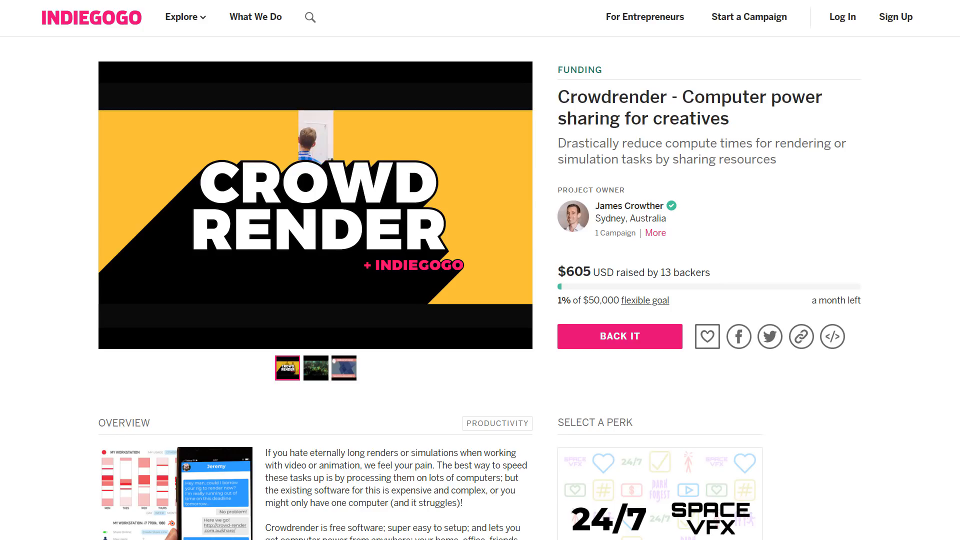
scroll(down, 3)
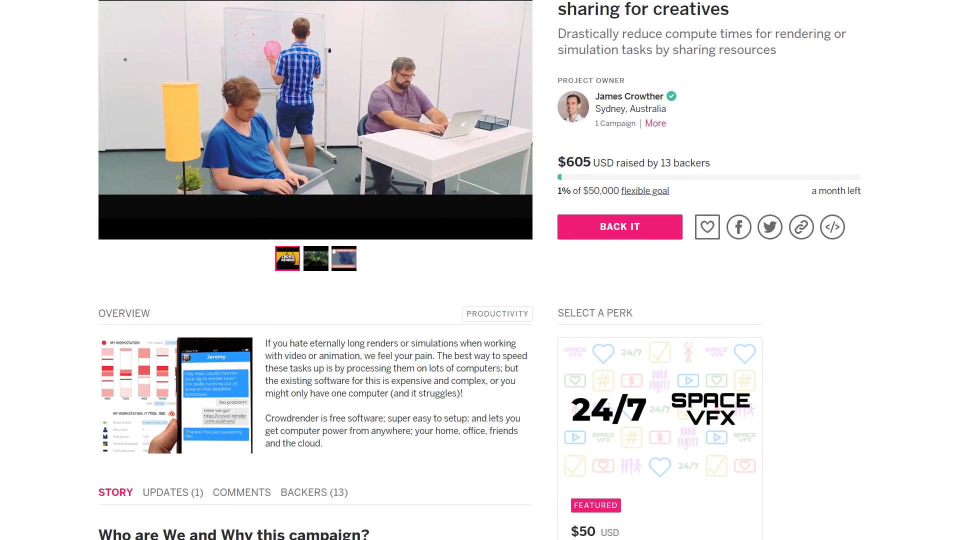
scroll(down, 3)
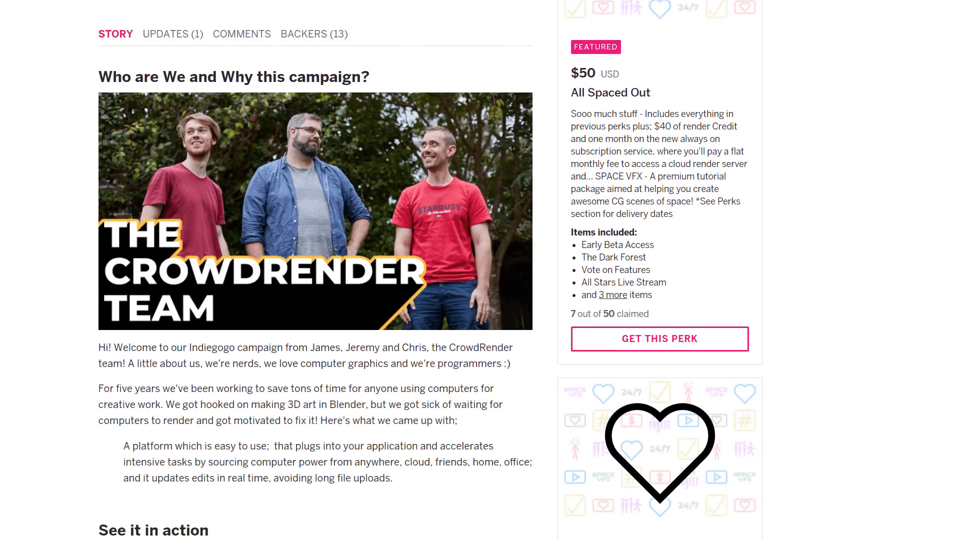
click(314, 210)
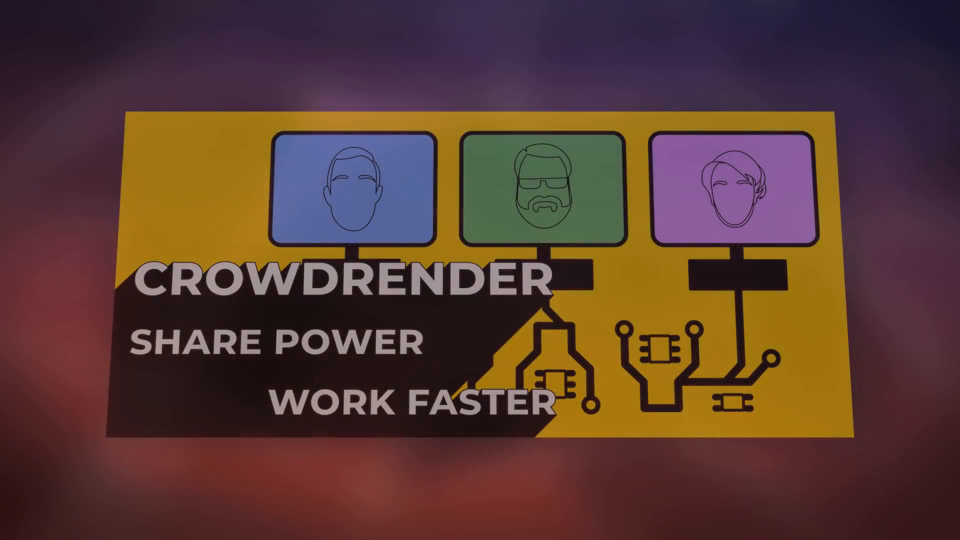